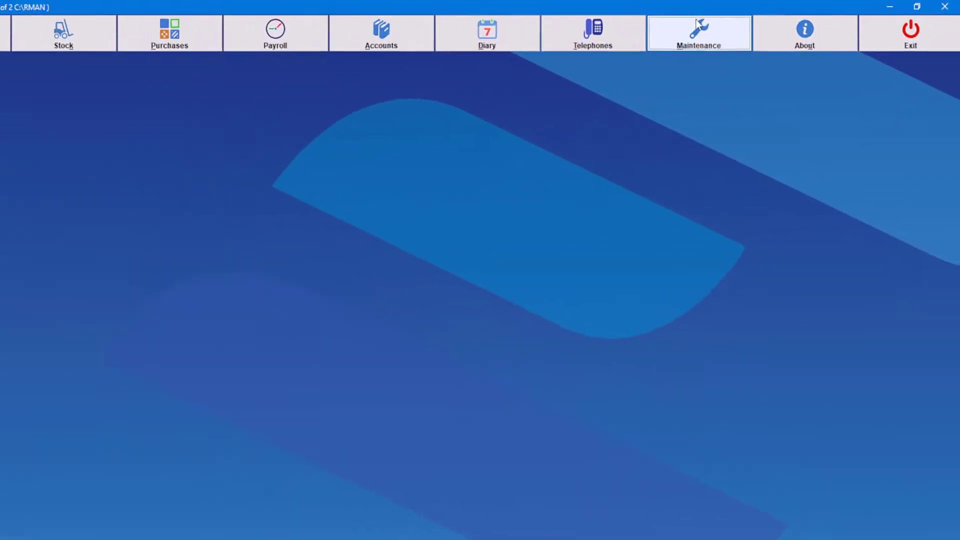
# Reach the Master User's system settings through Maintenance, 4 Users Settings.
pyautogui.click(697, 33)
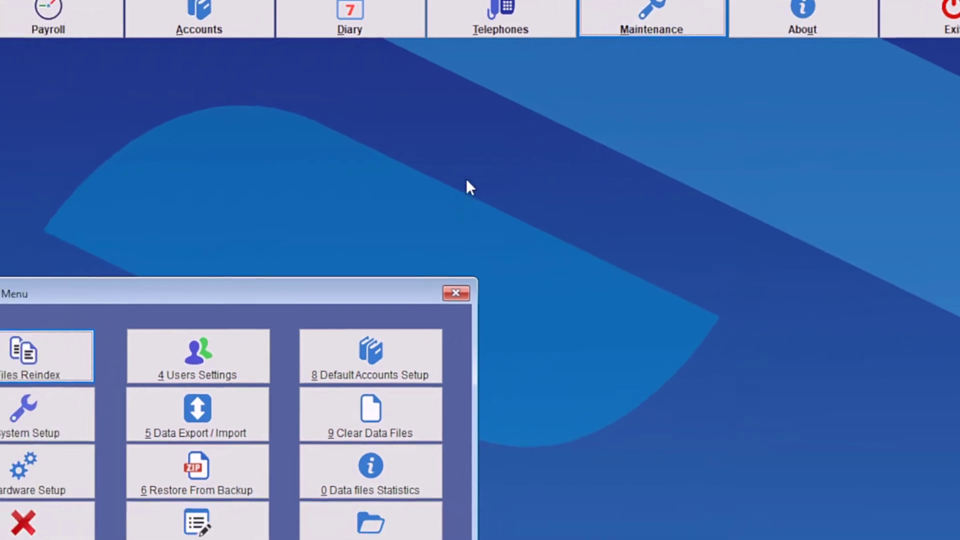
pyautogui.click(197, 356)
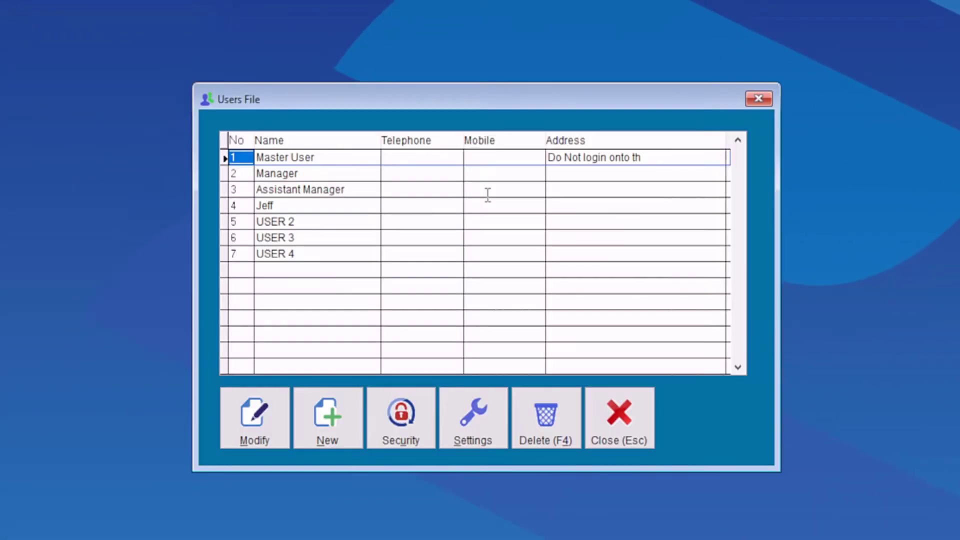
pyautogui.moveTo(429, 164)
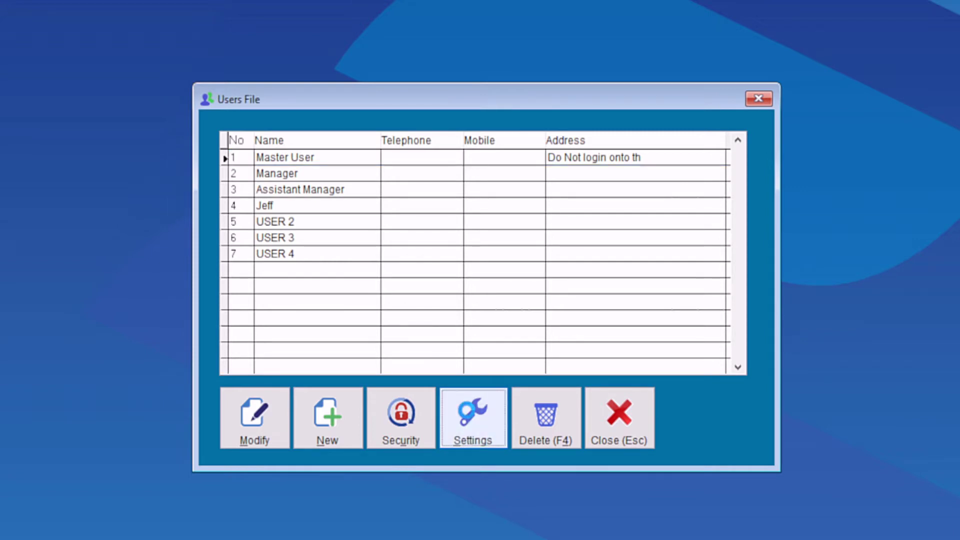
pyautogui.click(472, 418)
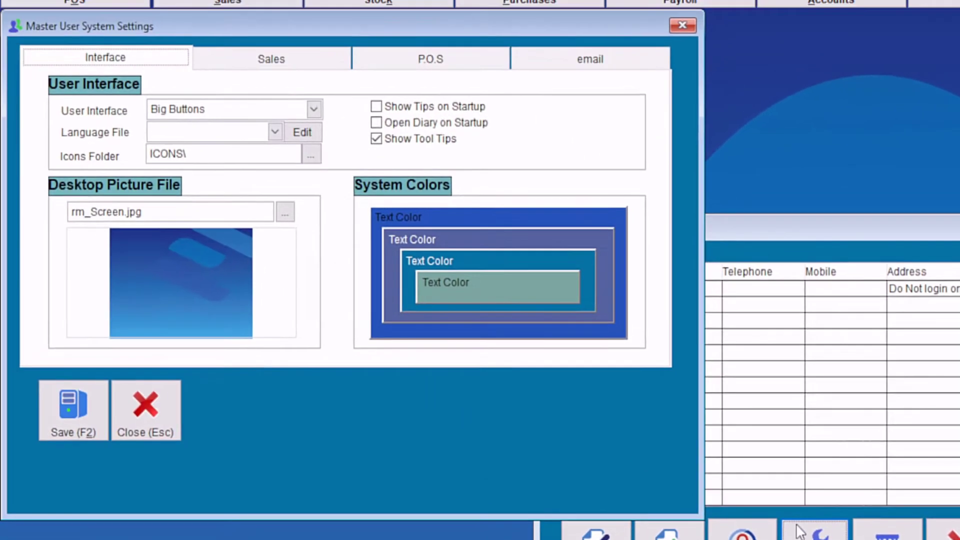
# Show the email settings with sender name, SMTP server and default messages.
pyautogui.click(588, 58)
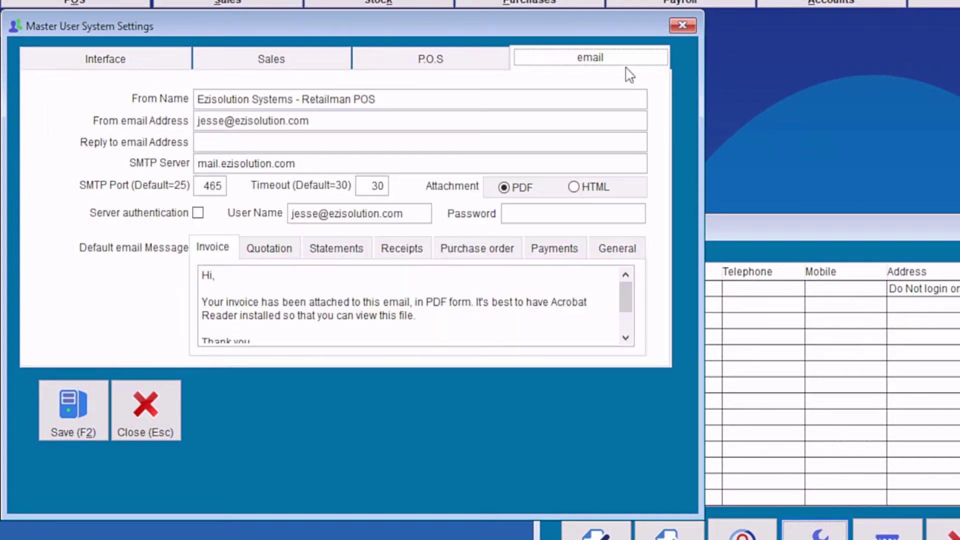
pyautogui.moveTo(638, 86)
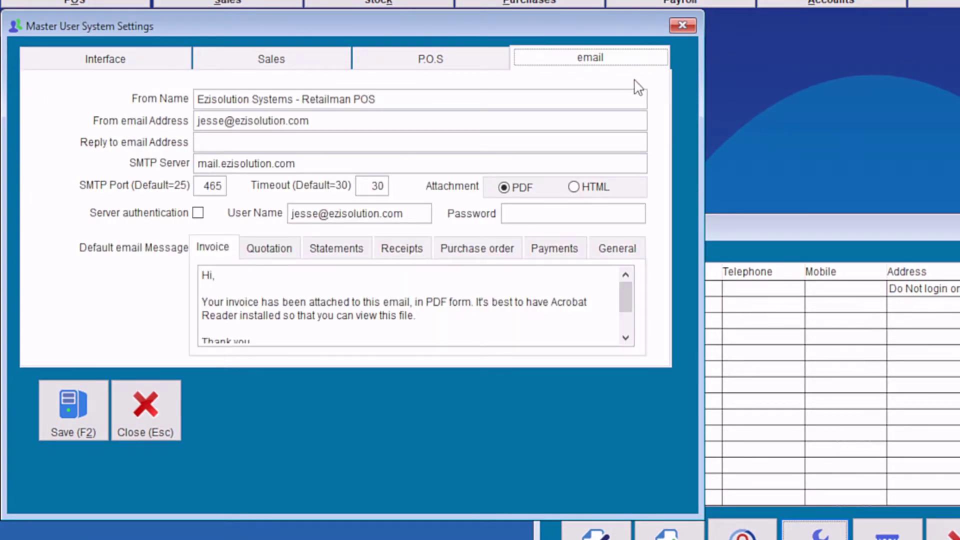
pyautogui.moveTo(360, 99)
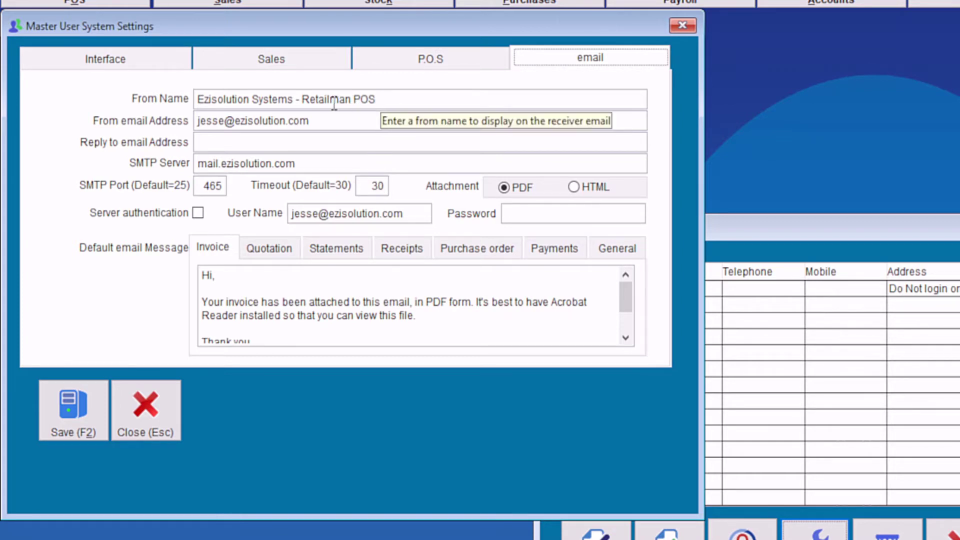
pyautogui.moveTo(171, 118)
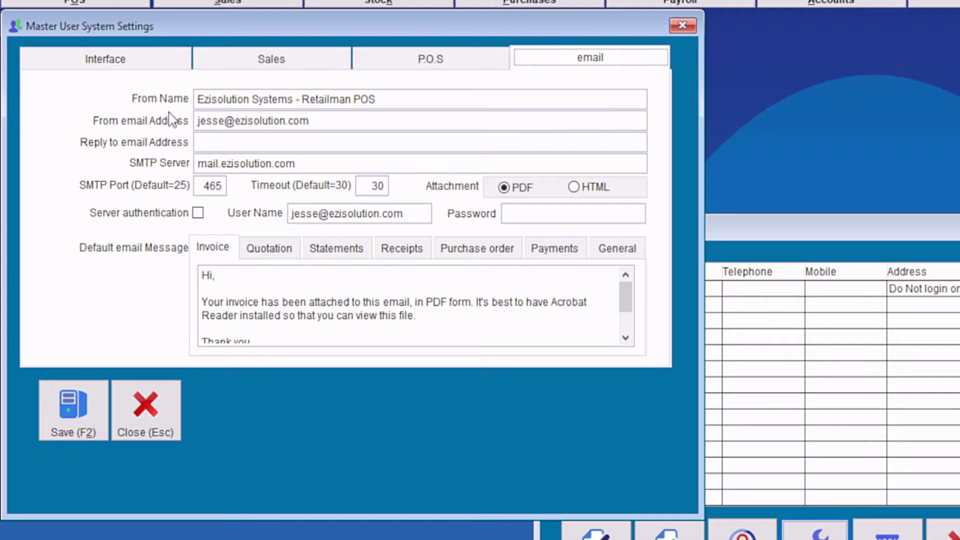
pyautogui.moveTo(165, 127)
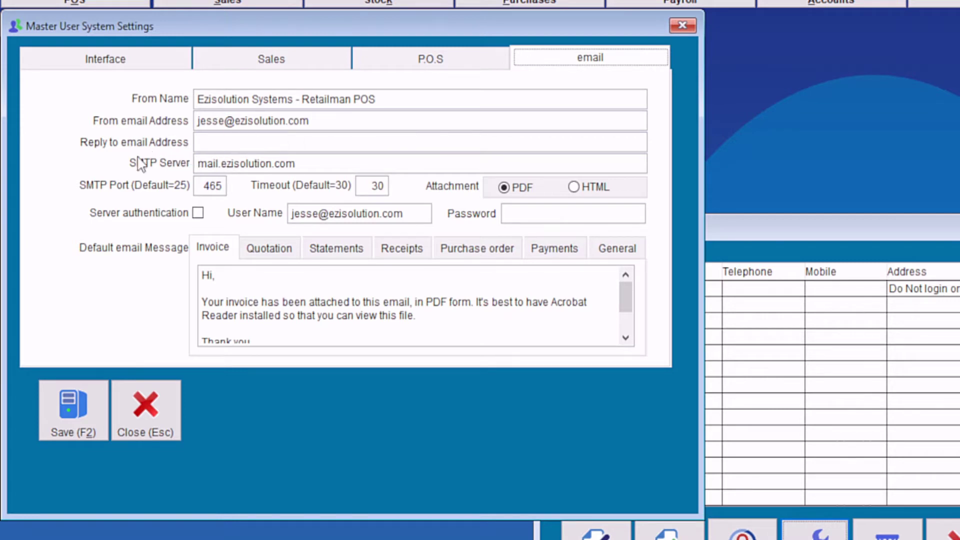
pyautogui.moveTo(174, 149)
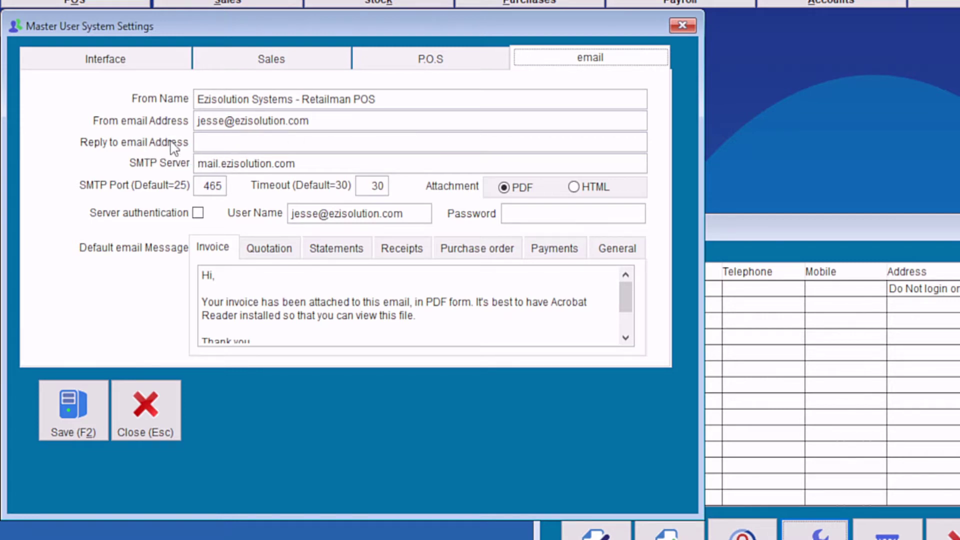
pyautogui.moveTo(179, 149)
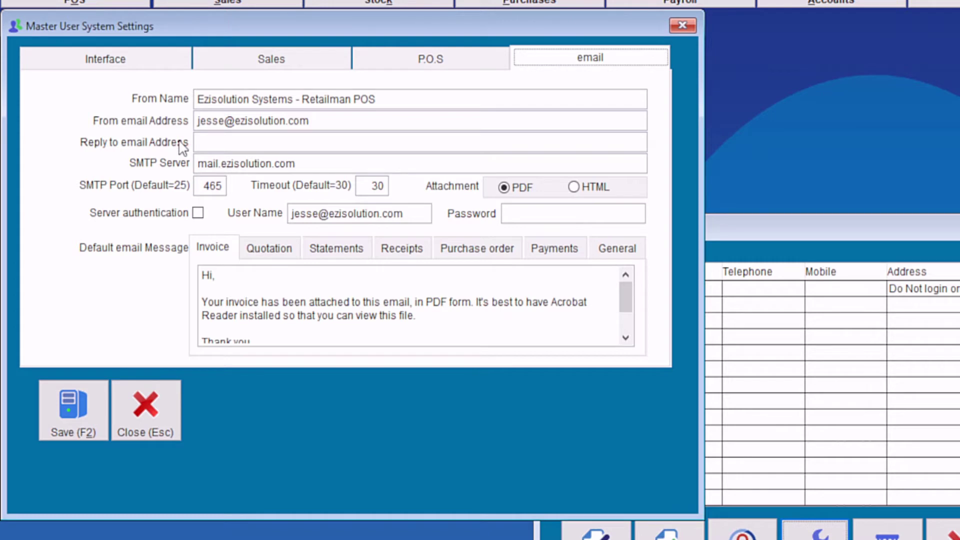
pyautogui.moveTo(135, 149)
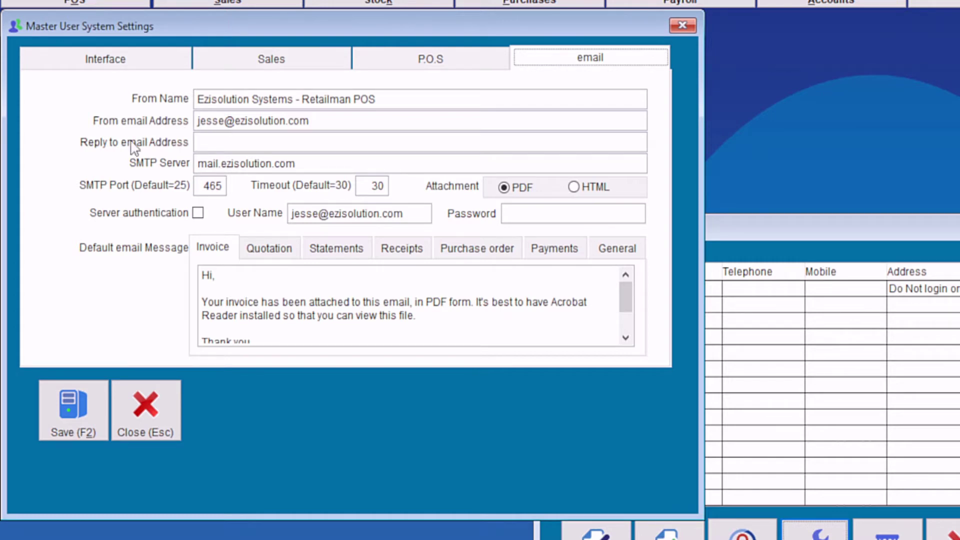
pyautogui.moveTo(124, 138)
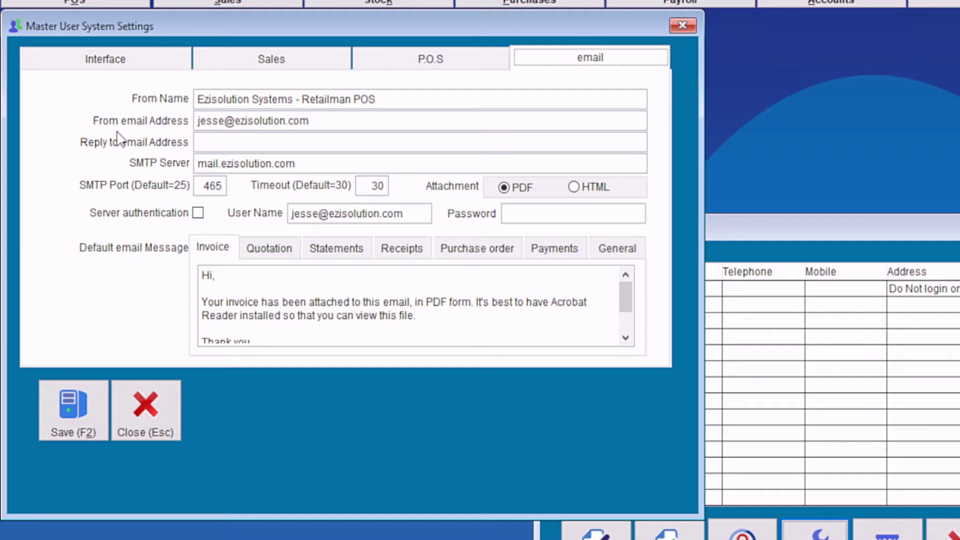
pyautogui.moveTo(230, 194)
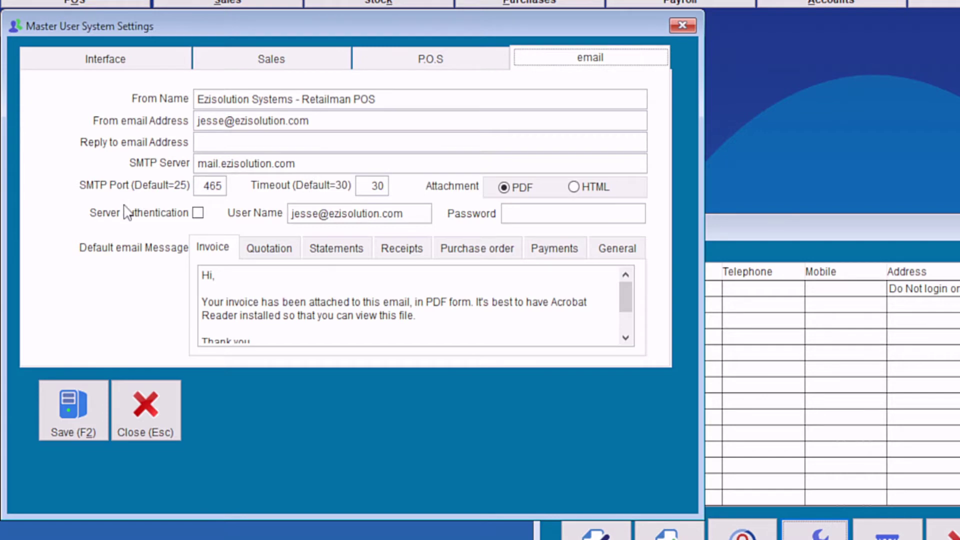
pyautogui.moveTo(153, 202)
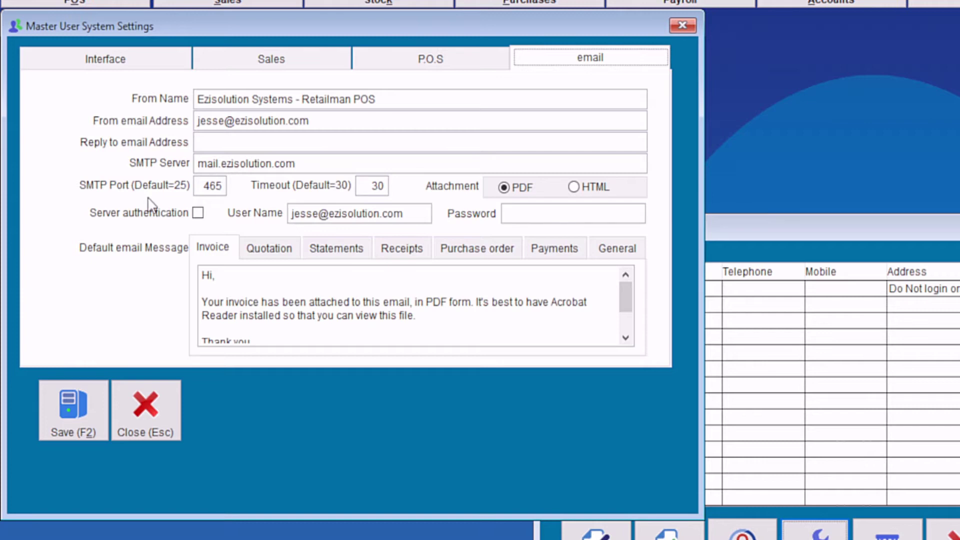
pyautogui.moveTo(257, 197)
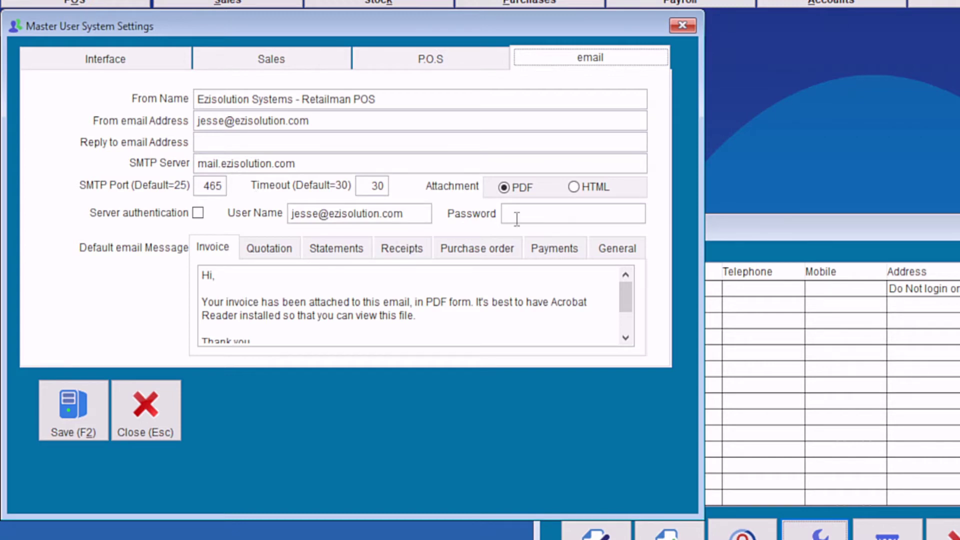
pyautogui.moveTo(503, 189)
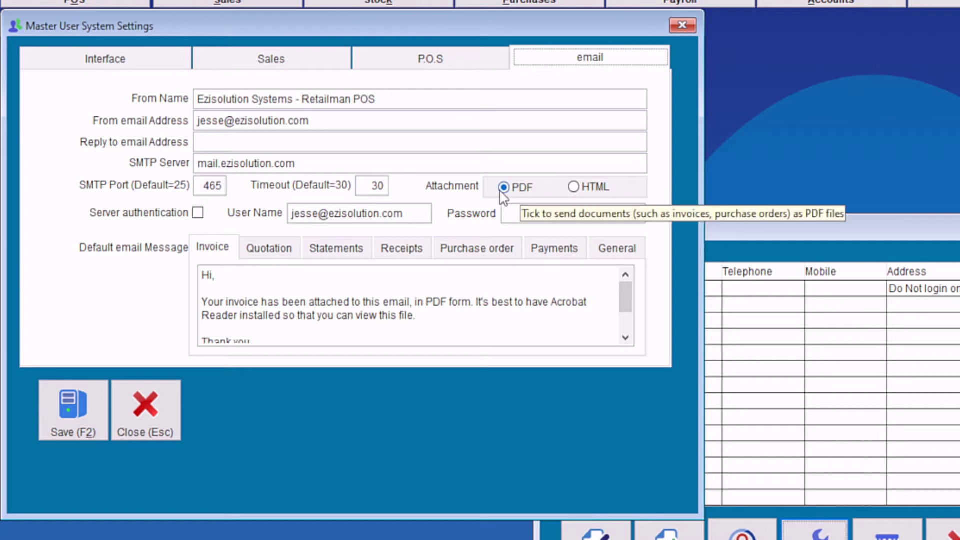
pyautogui.moveTo(447, 202)
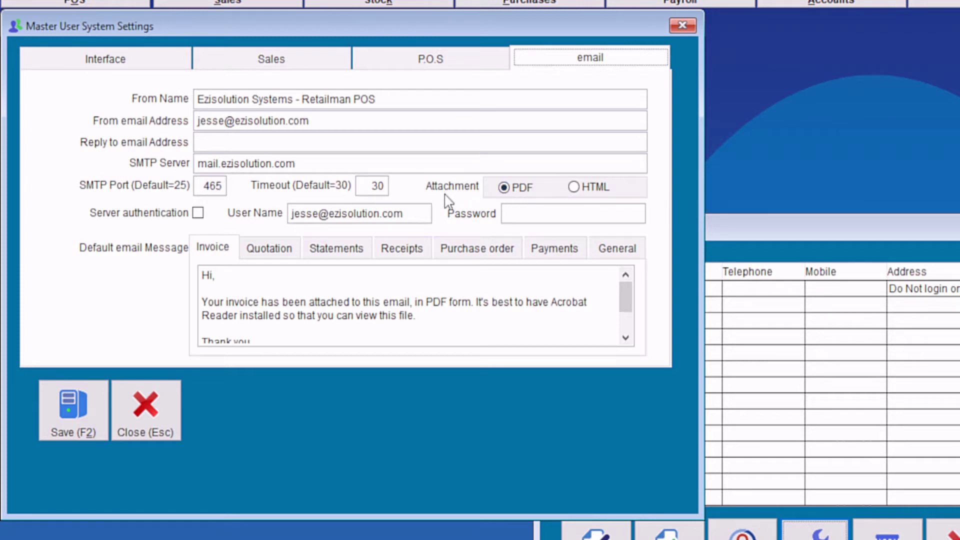
pyautogui.moveTo(465, 214)
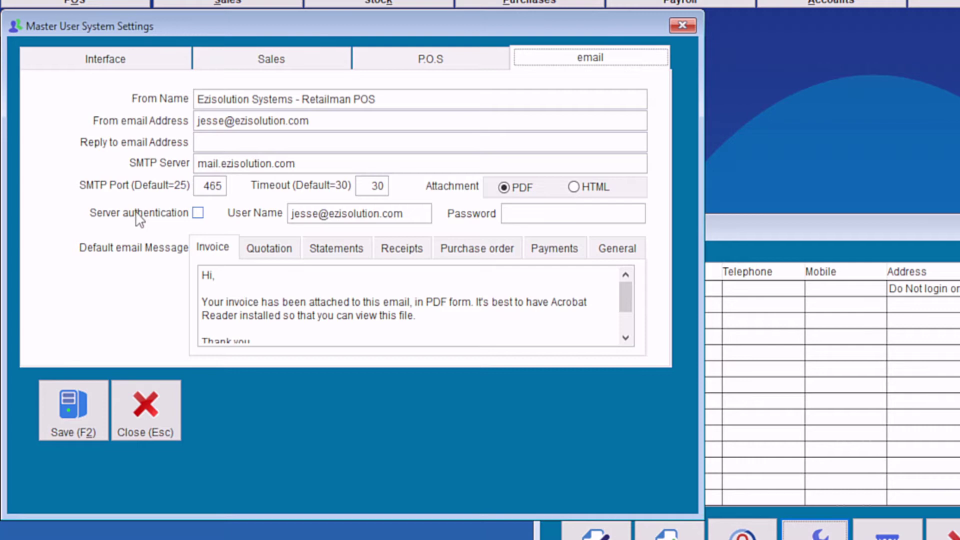
pyautogui.moveTo(282, 222)
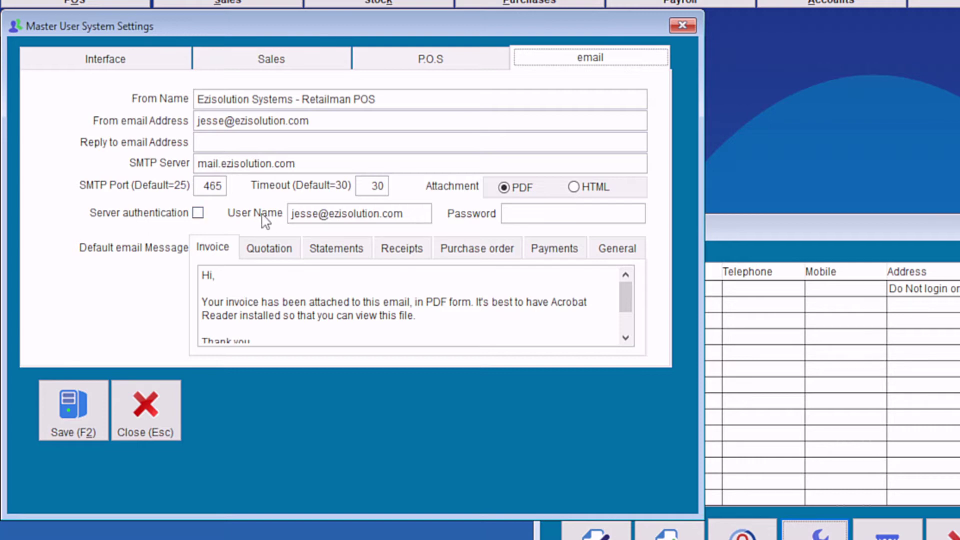
pyautogui.moveTo(315, 230)
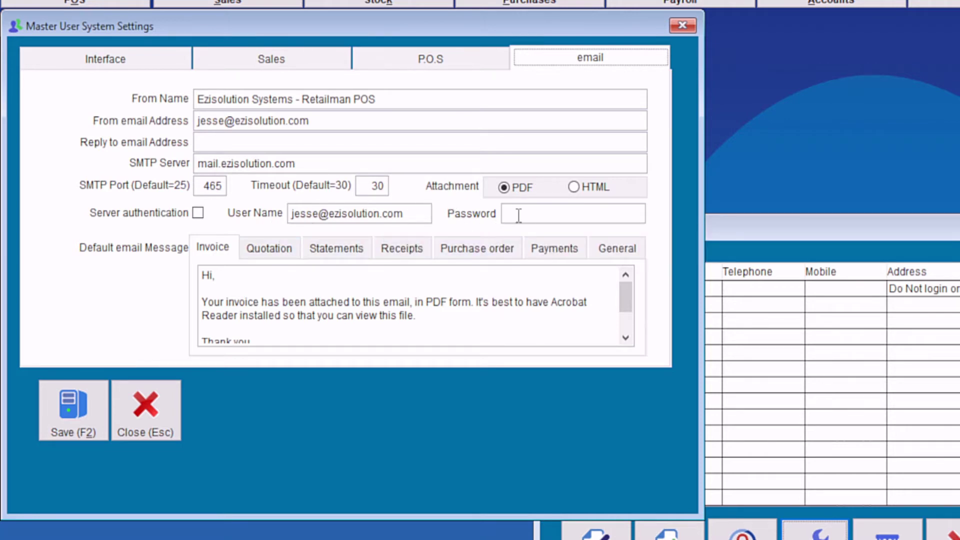
pyautogui.moveTo(147, 253)
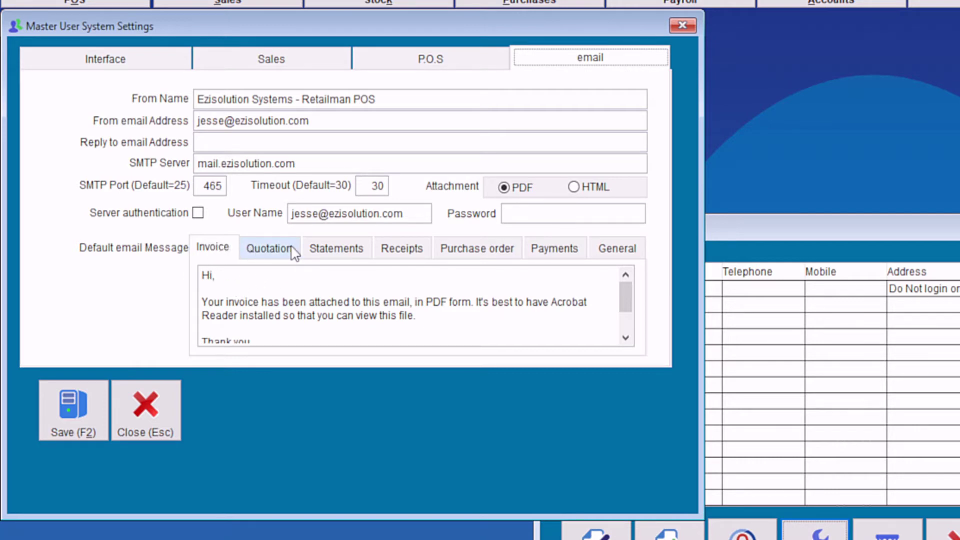
pyautogui.moveTo(402, 248)
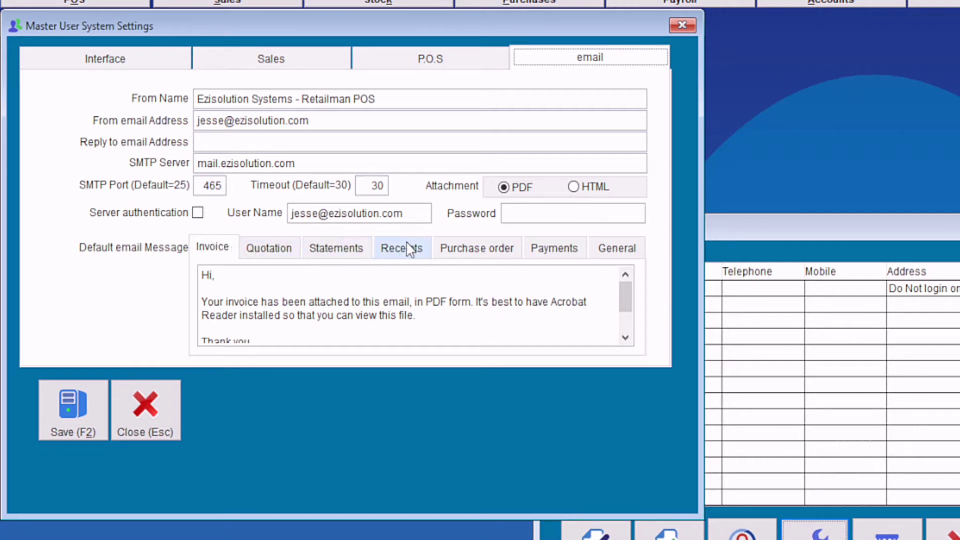
pyautogui.moveTo(477, 248)
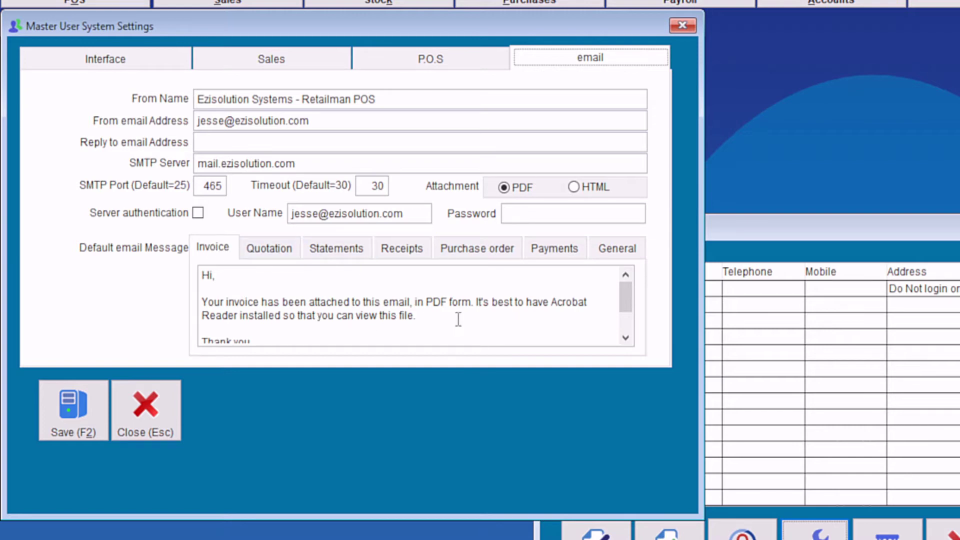
pyautogui.moveTo(527, 322)
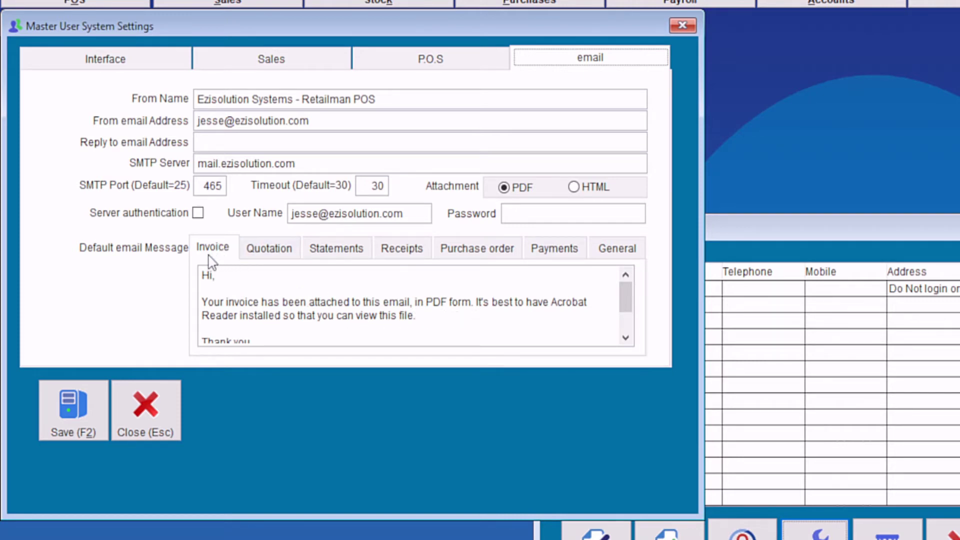
# Review the Statements, Purchase order and Invoice default messages, save with F2, and close the Users File.
pyautogui.click(335, 248)
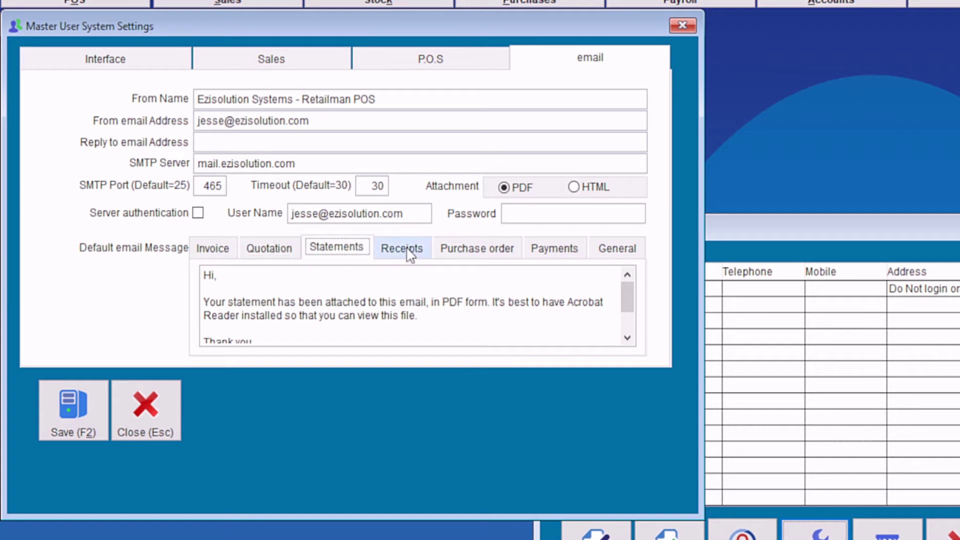
pyautogui.click(475, 248)
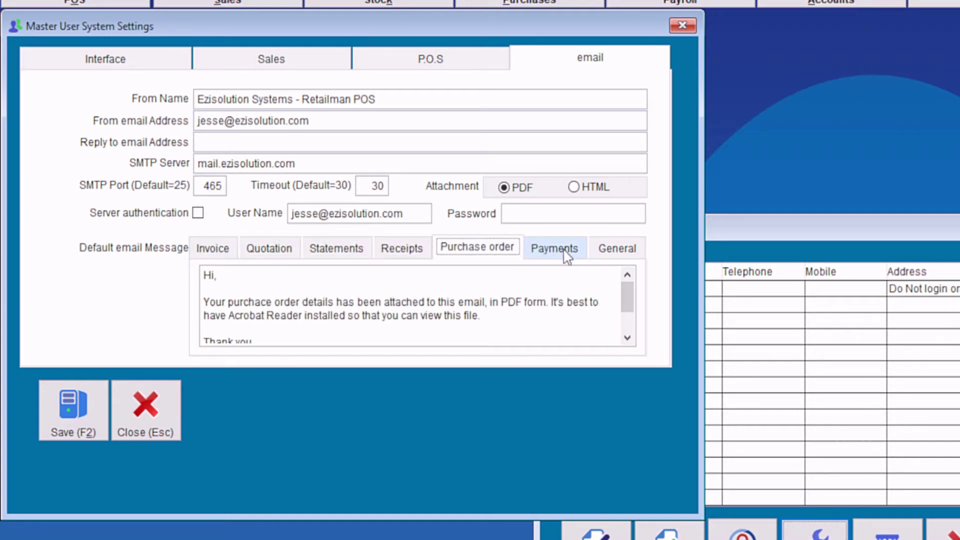
pyautogui.click(212, 248)
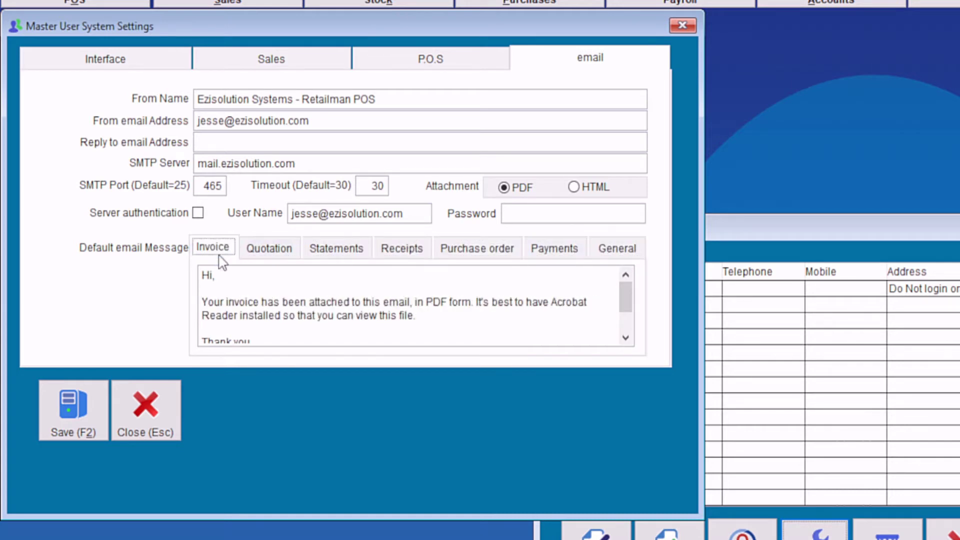
pyautogui.moveTo(129, 273)
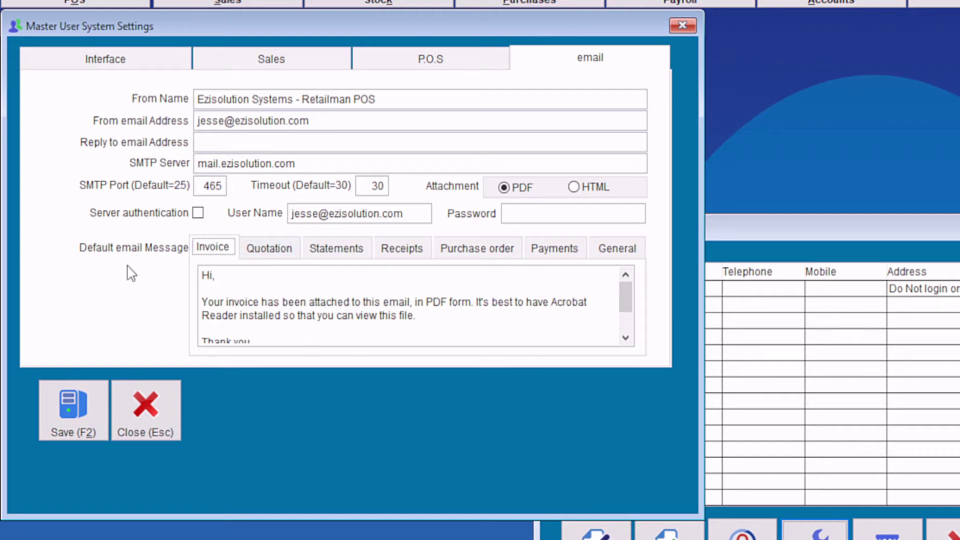
pyautogui.moveTo(72, 409)
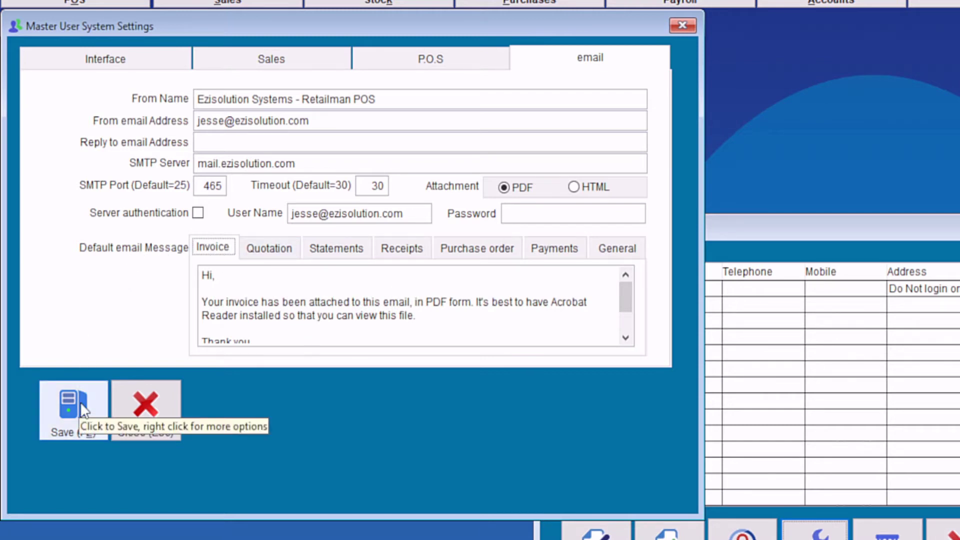
pyautogui.click(72, 401)
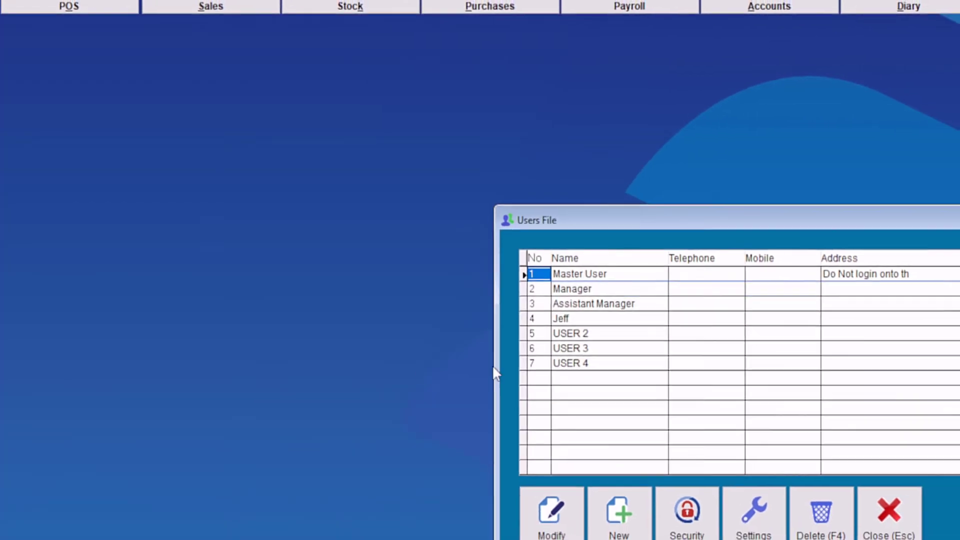
pyautogui.click(888, 511)
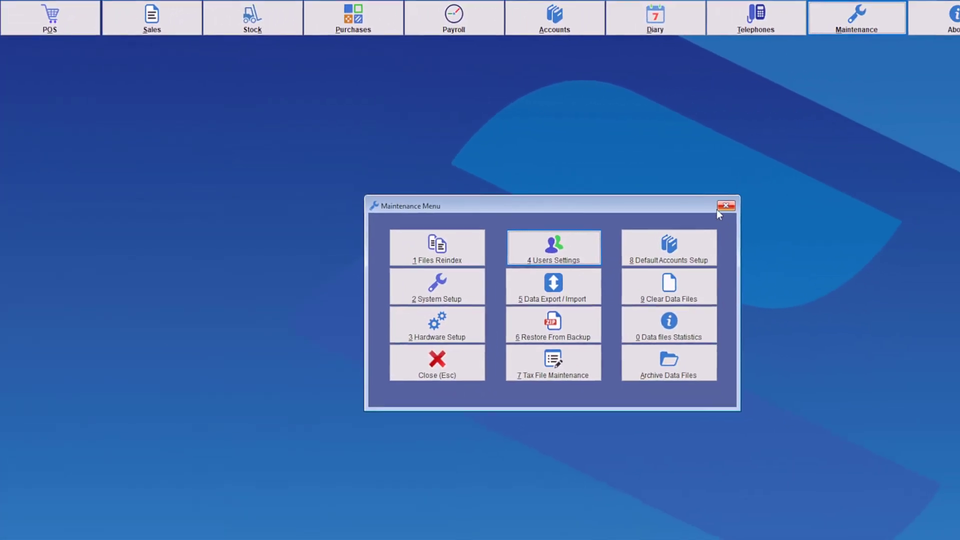
# Close the Maintenance Menu and bring up the Sales Menu.
pyautogui.click(726, 205)
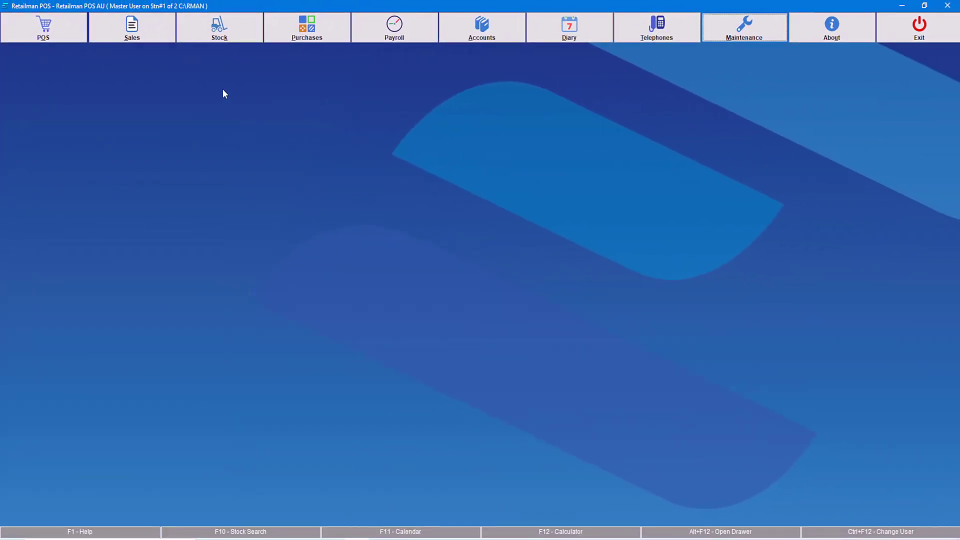
pyautogui.click(132, 27)
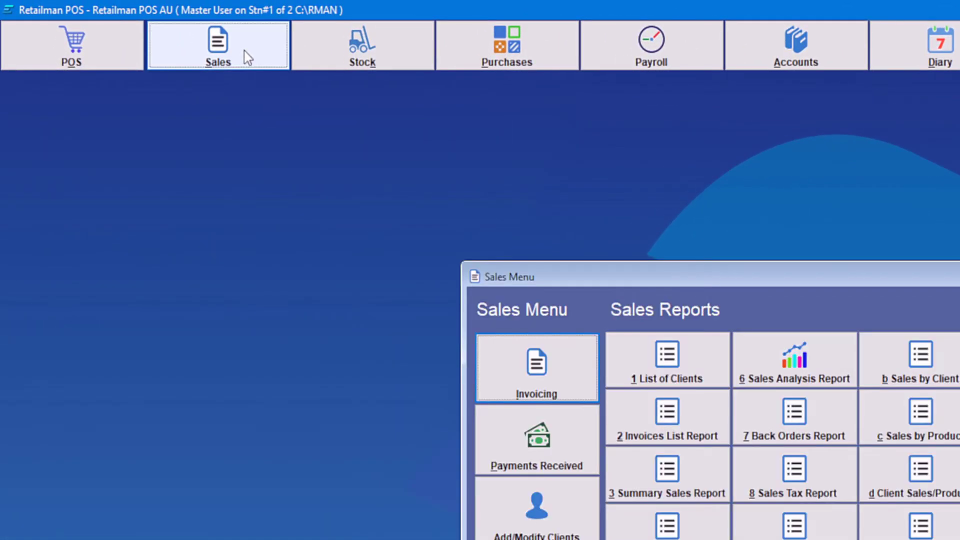
pyautogui.moveTo(227, 152)
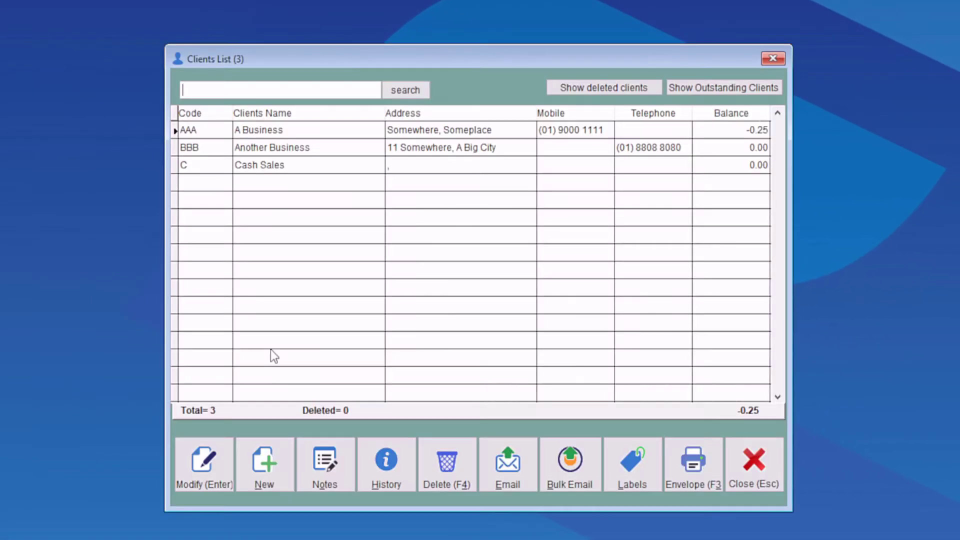
pyautogui.moveTo(279, 356)
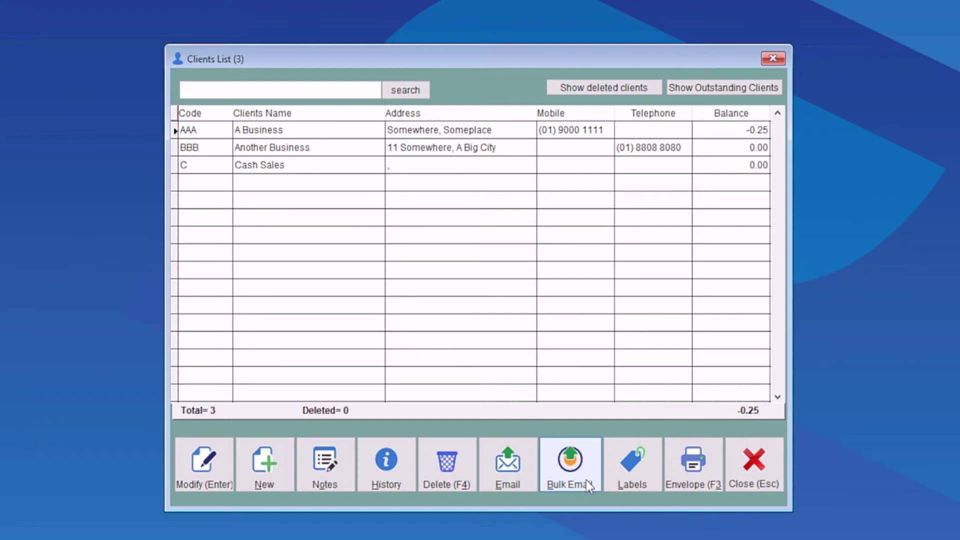
# Start Bulk Email from Clients List, check the Email Recipients, then view the Email Log.
pyautogui.click(569, 463)
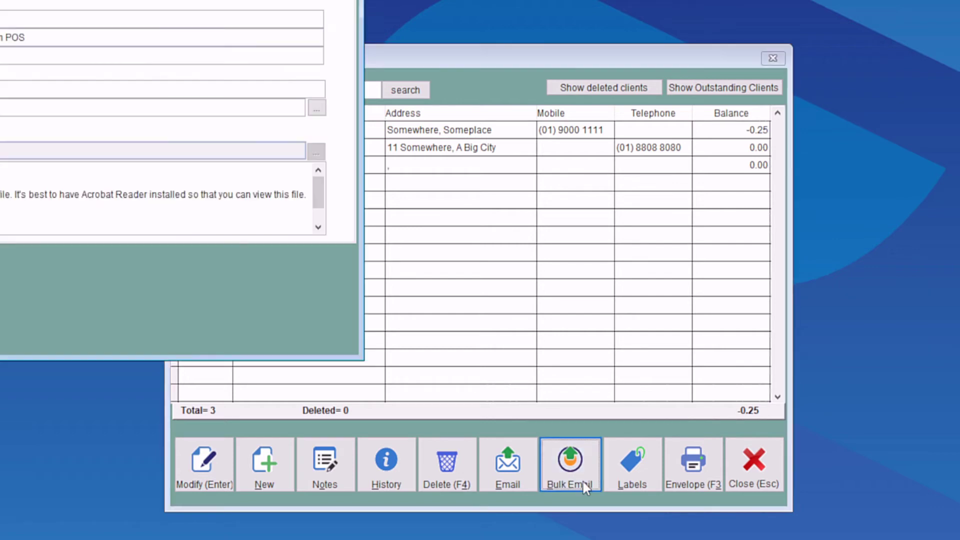
pyautogui.click(568, 463)
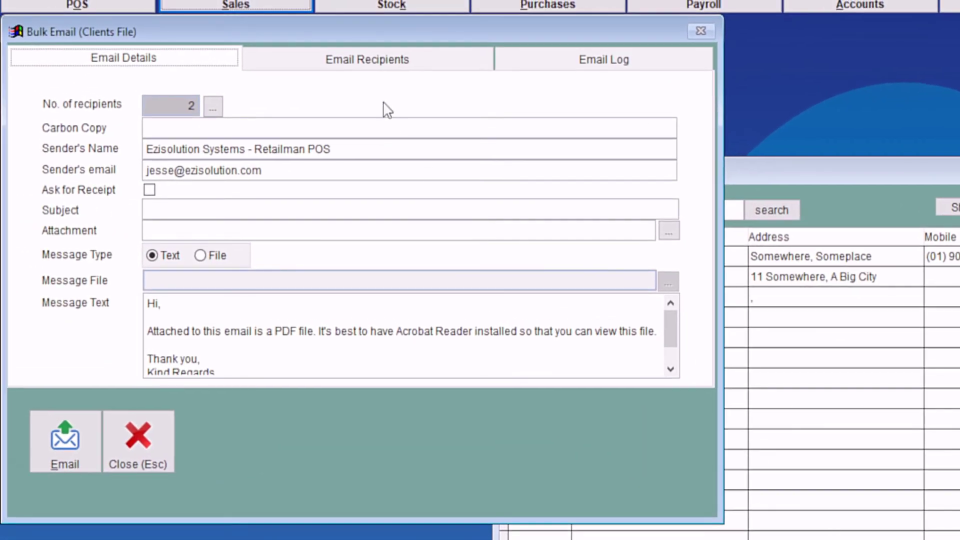
pyautogui.click(367, 58)
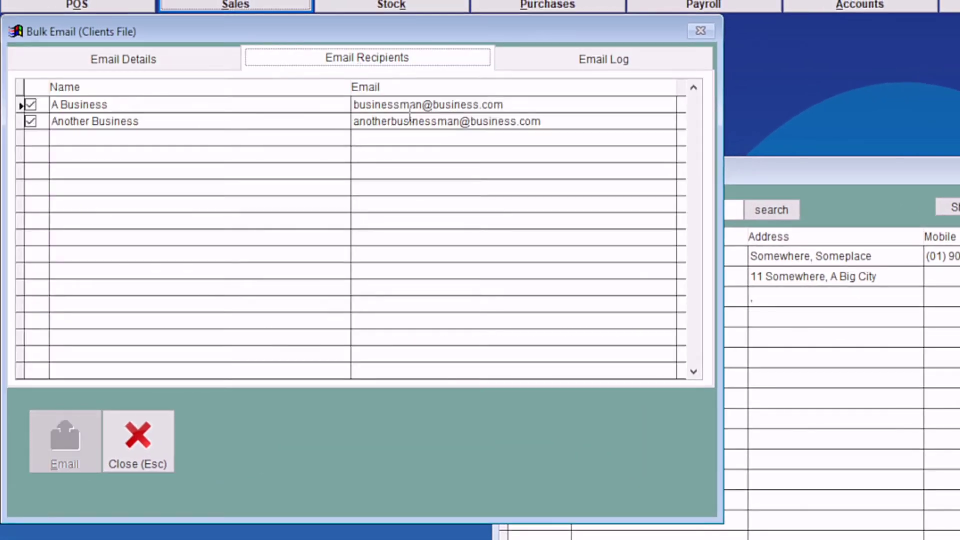
pyautogui.moveTo(120, 163)
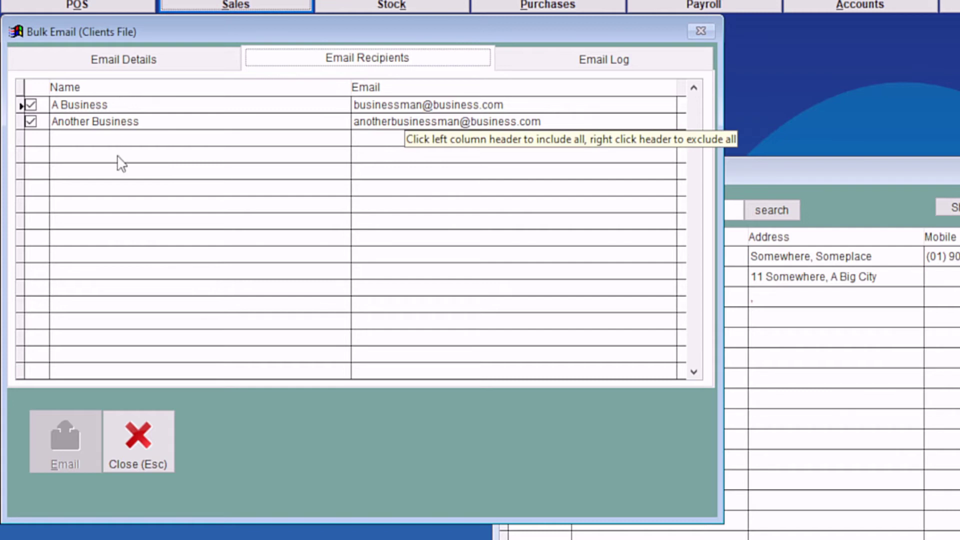
pyautogui.moveTo(509, 324)
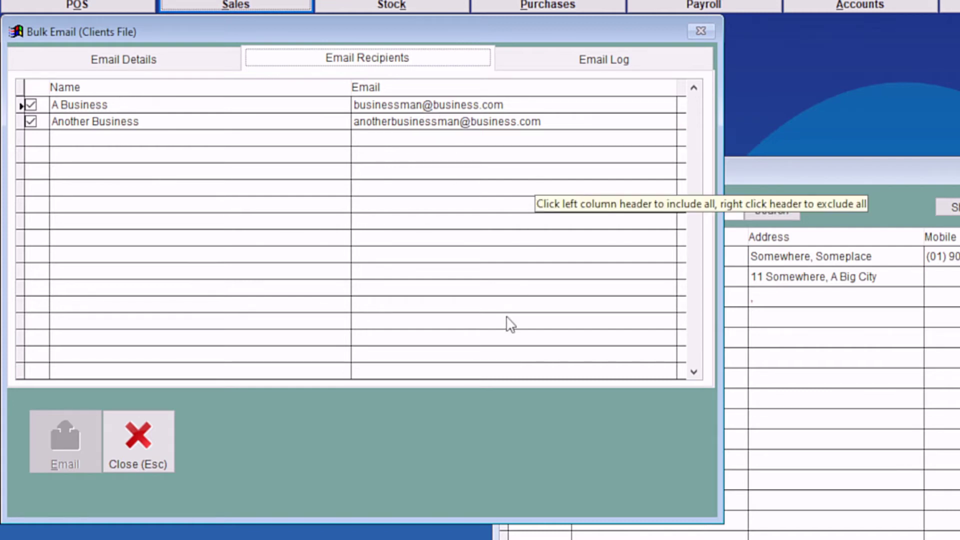
pyautogui.moveTo(393, 273)
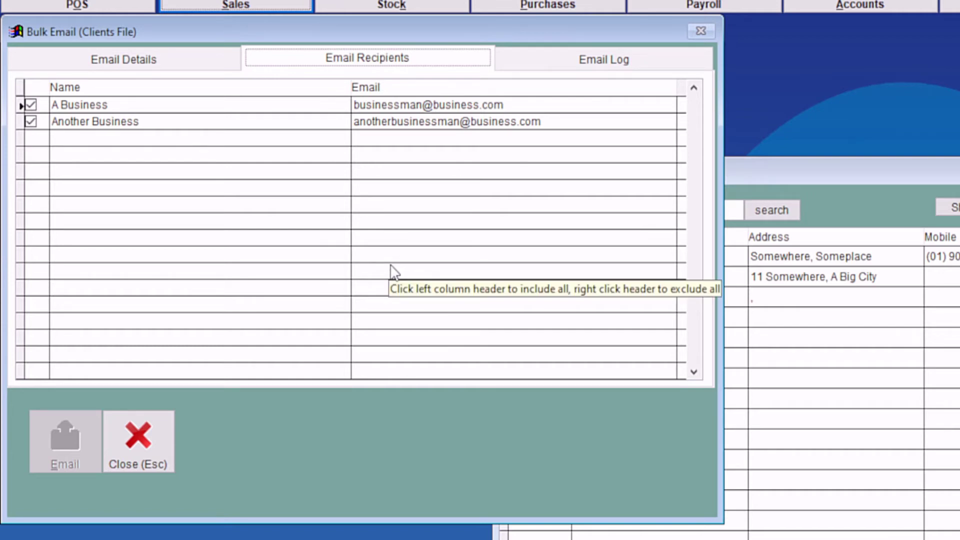
pyautogui.moveTo(394, 272)
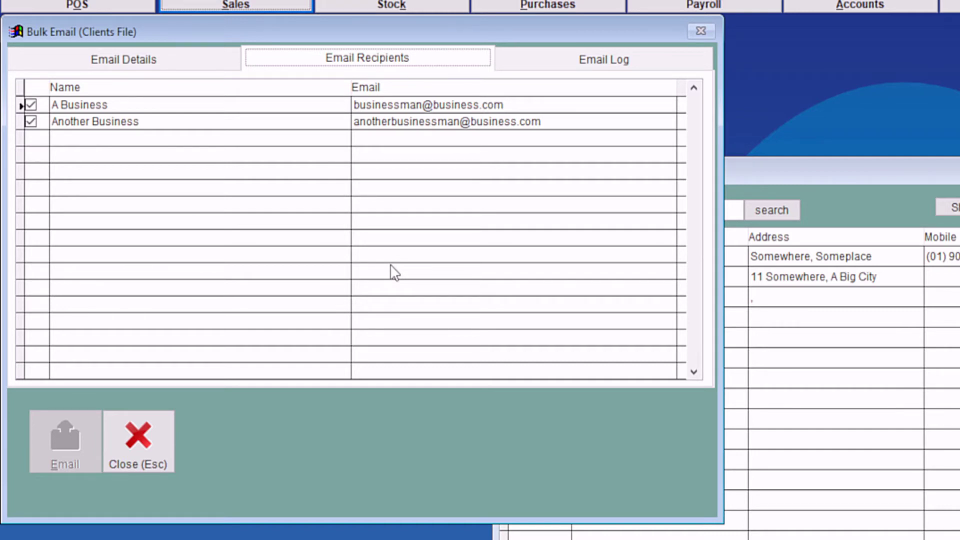
pyautogui.moveTo(522, 205)
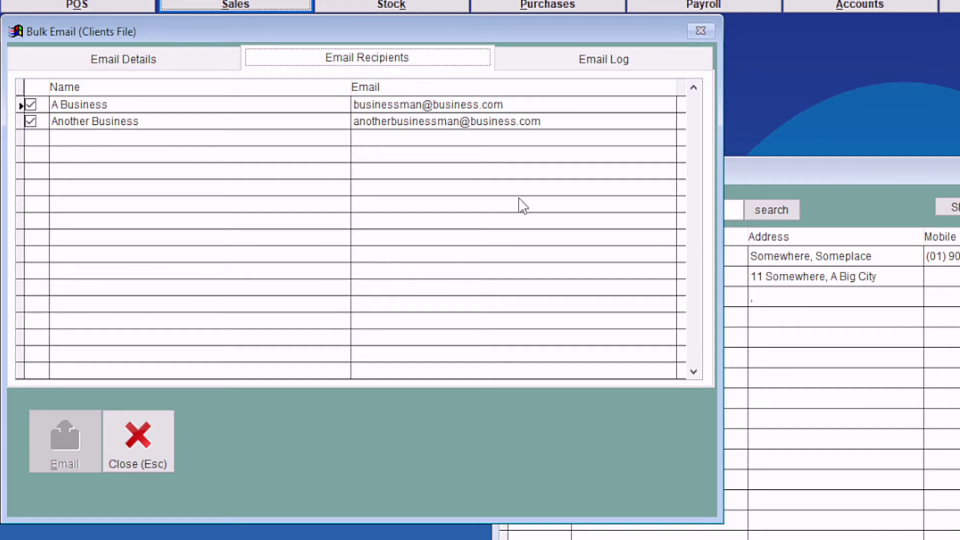
pyautogui.click(602, 59)
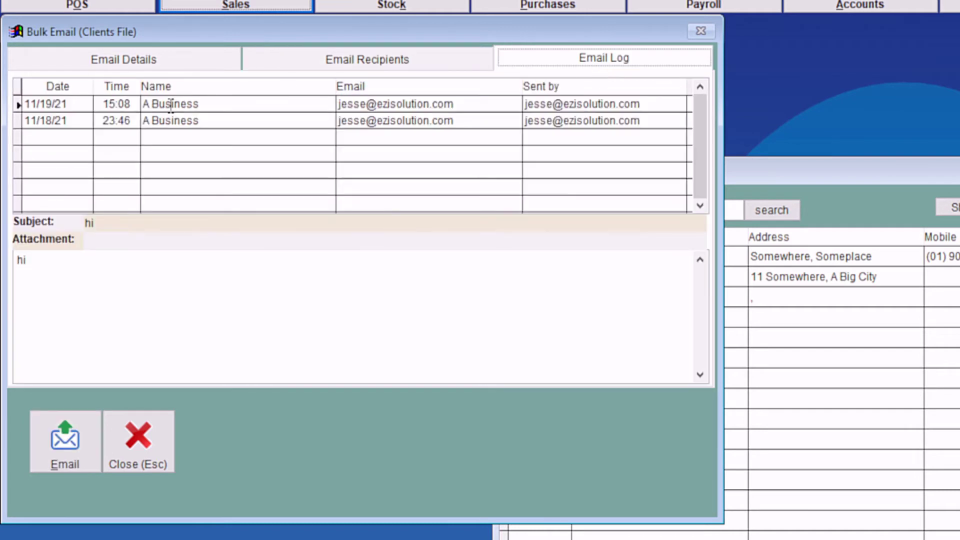
pyautogui.moveTo(230, 188)
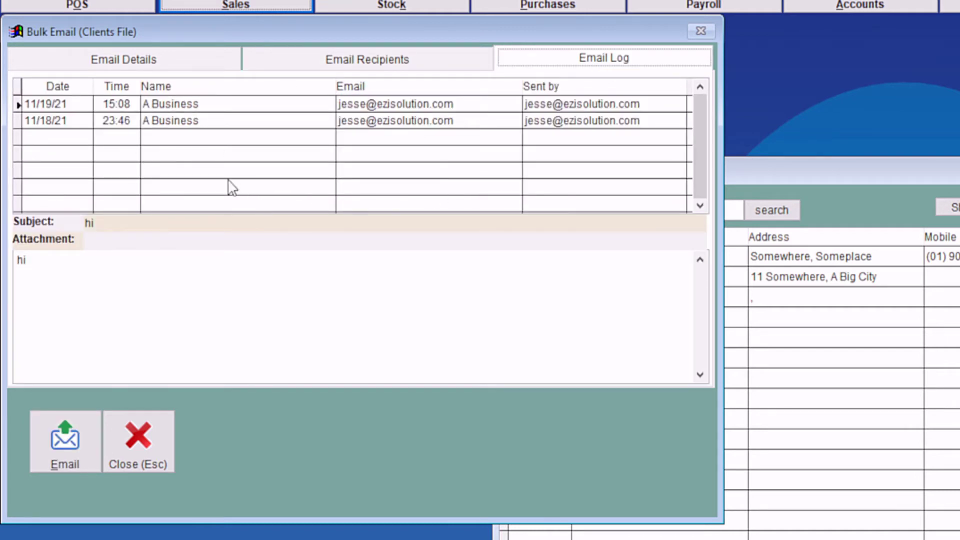
pyautogui.click(124, 59)
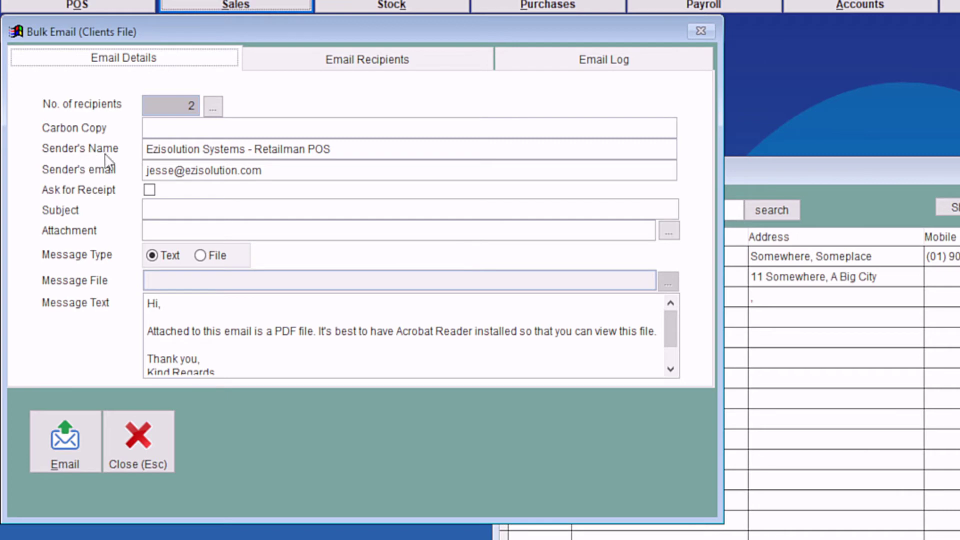
pyautogui.moveTo(73, 196)
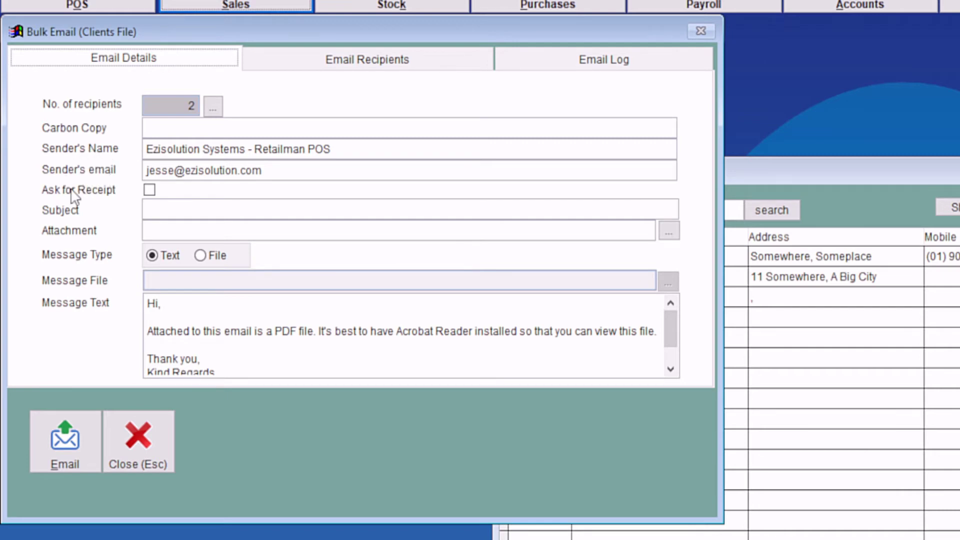
pyautogui.moveTo(132, 199)
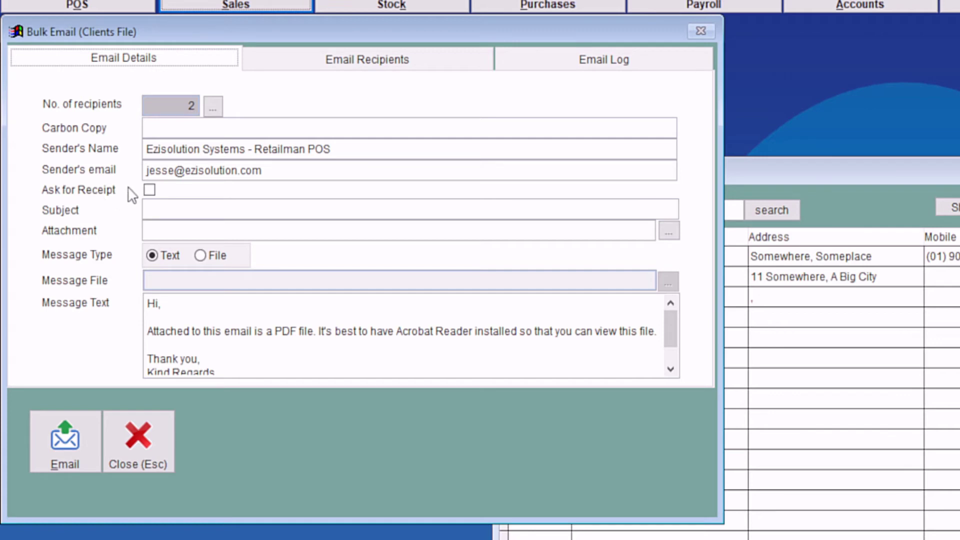
pyautogui.moveTo(99, 211)
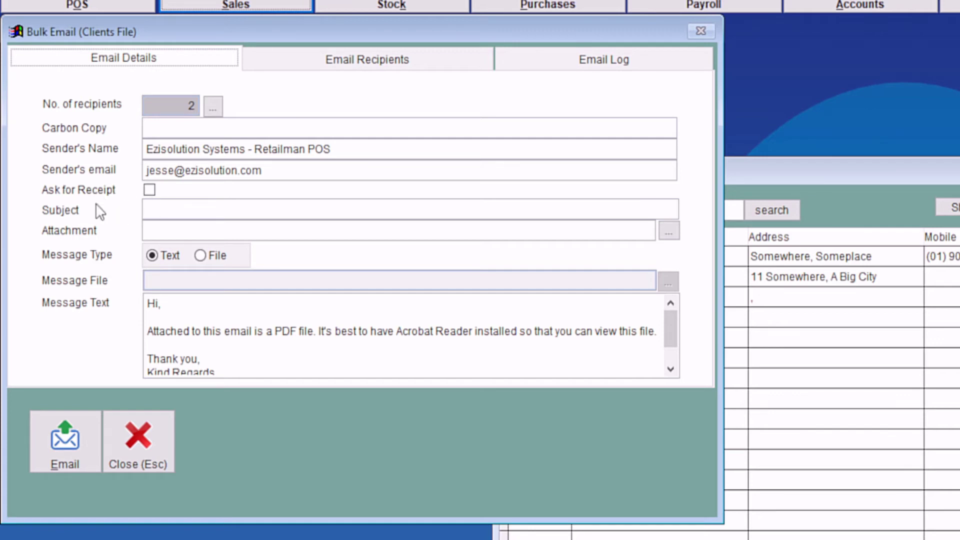
pyautogui.moveTo(668, 230)
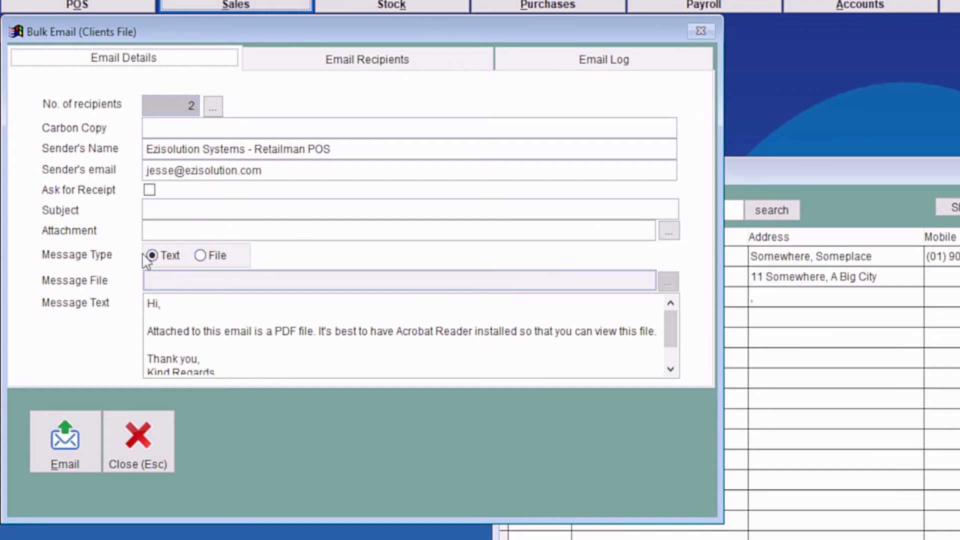
pyautogui.moveTo(101, 271)
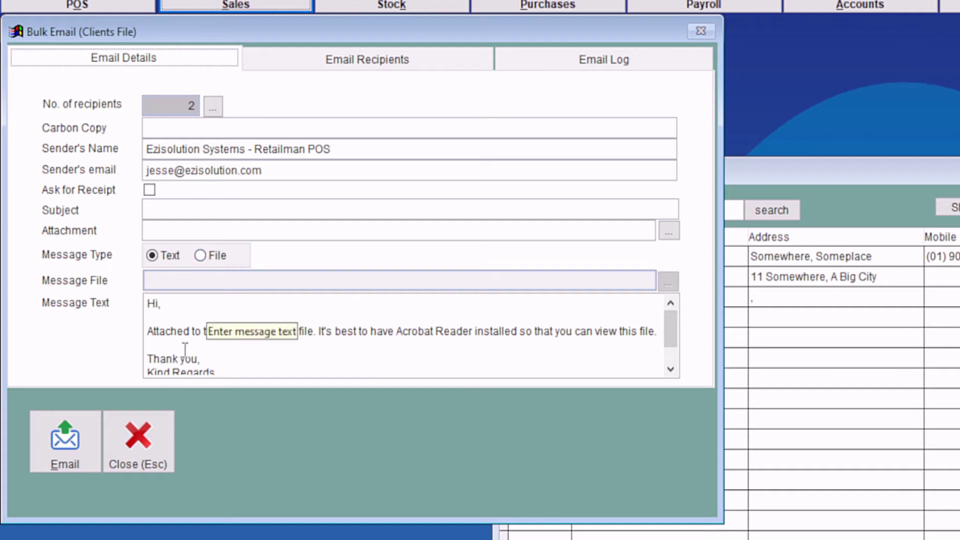
pyautogui.scroll(-3)
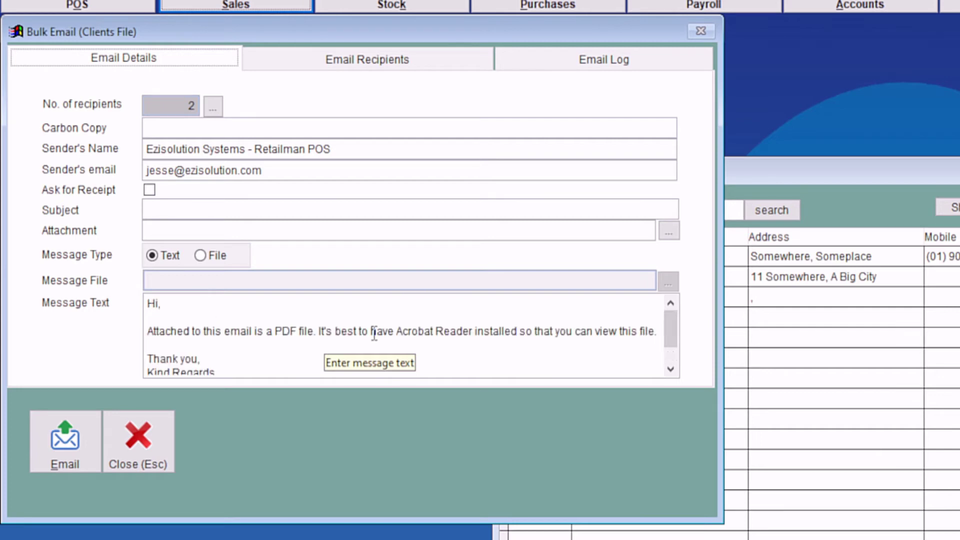
pyautogui.scroll(-3)
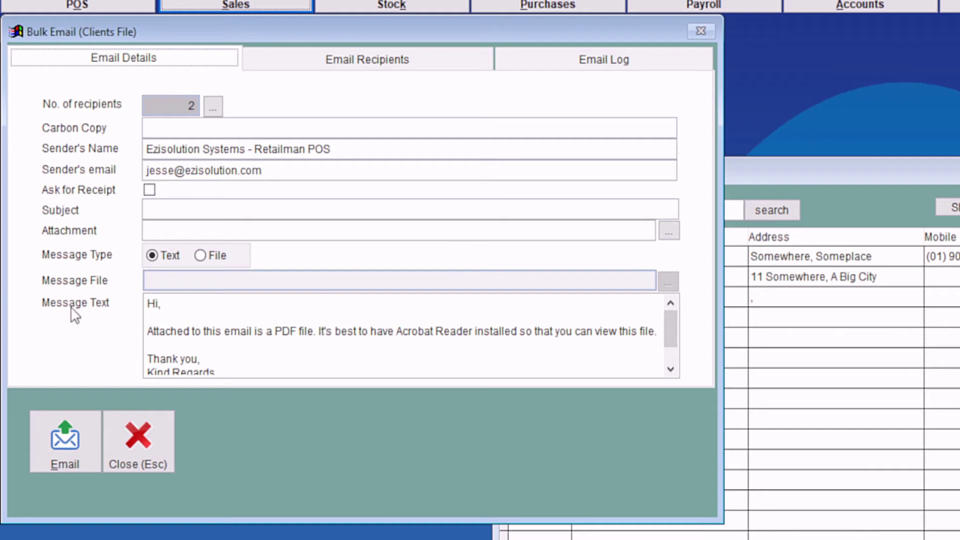
pyautogui.scroll(-3)
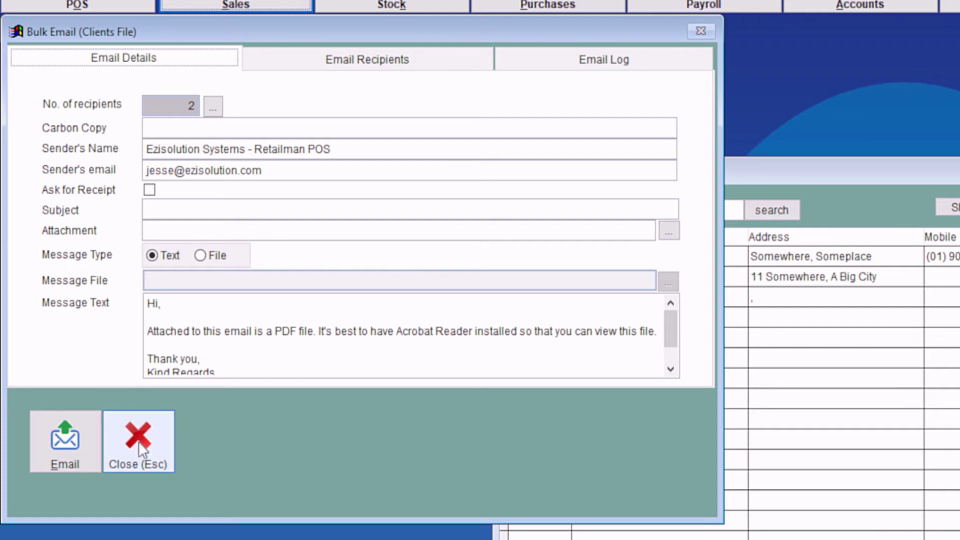
# Close the Bulk Email form, the Clients List and the Sales Menu, leaving a new invoice open.
pyautogui.click(138, 434)
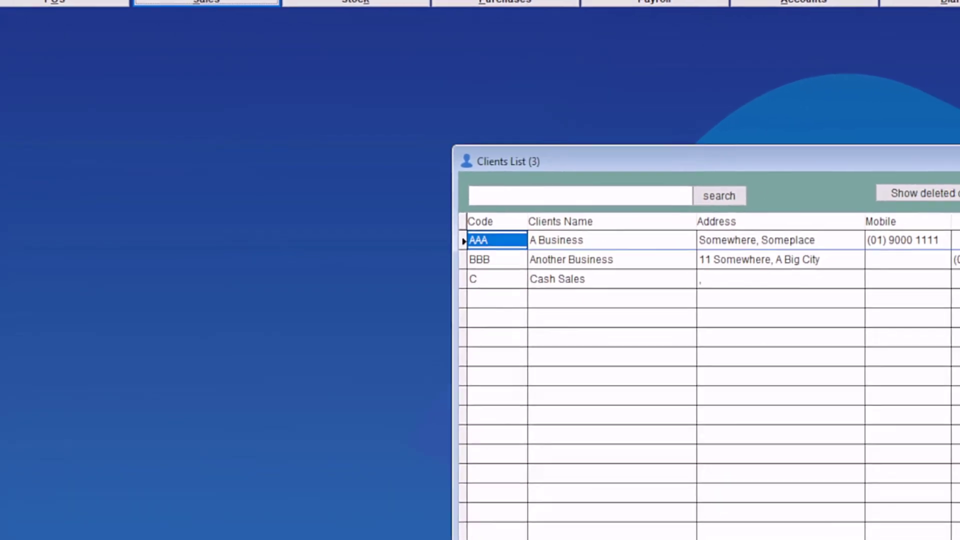
pyautogui.click(810, 152)
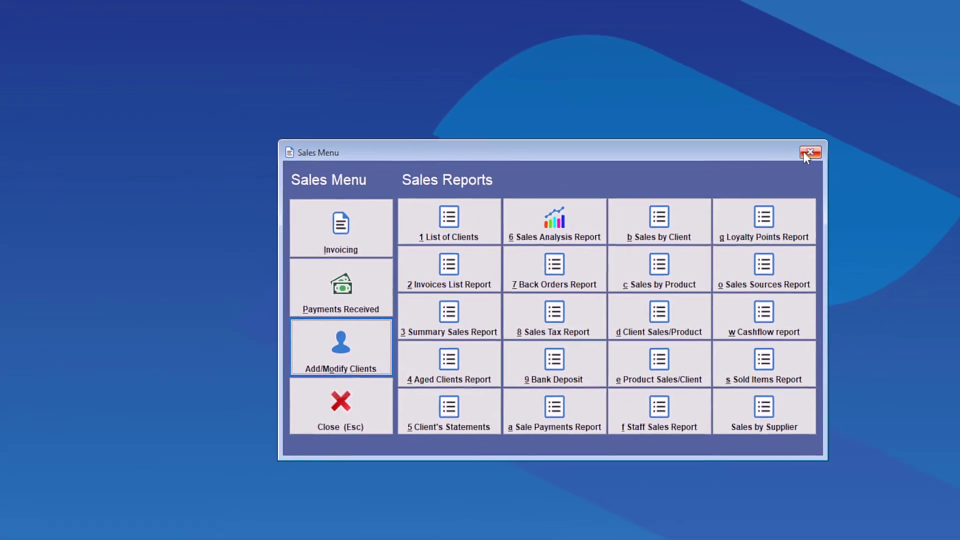
pyautogui.click(339, 227)
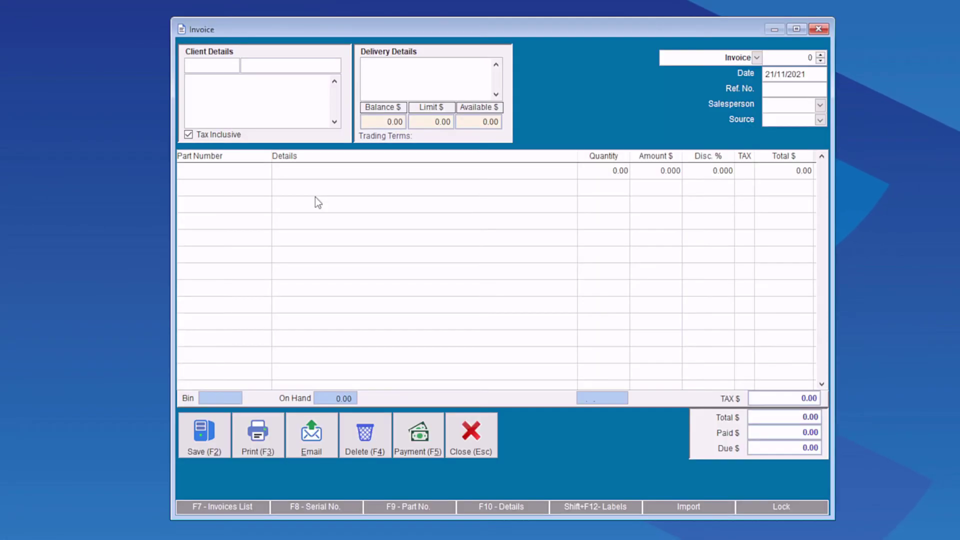
pyautogui.moveTo(194, 51)
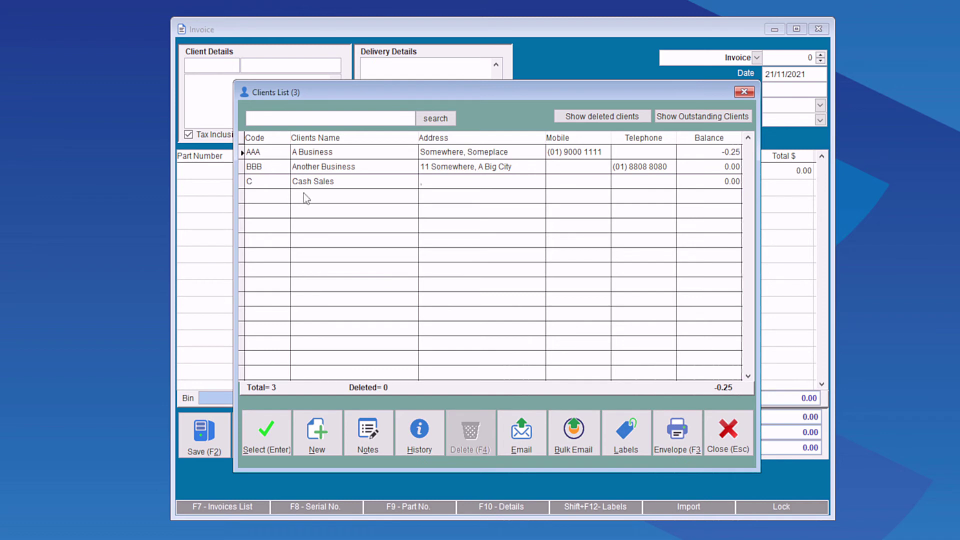
# Select BBB Another Business as the invoice client and check the Invoice type choices.
pyautogui.click(323, 166)
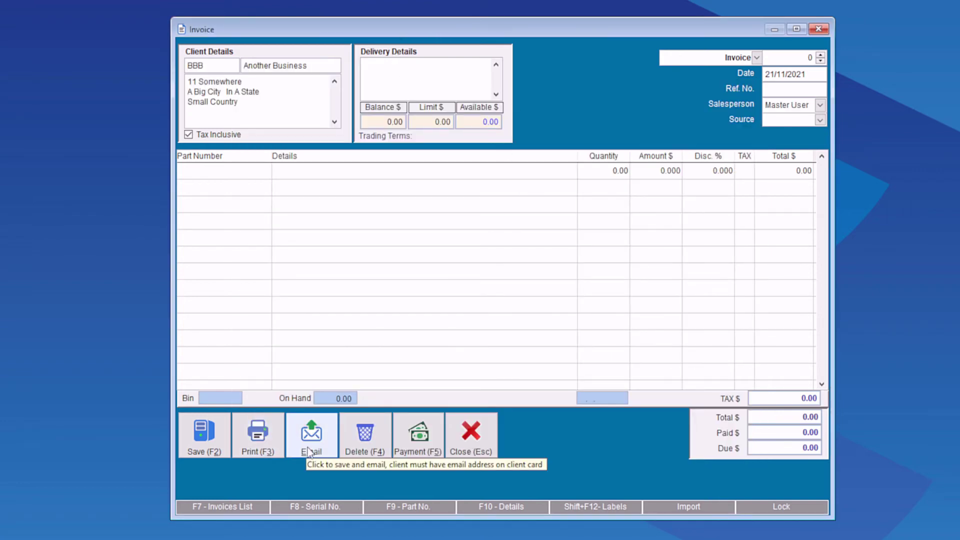
pyautogui.moveTo(921, 503)
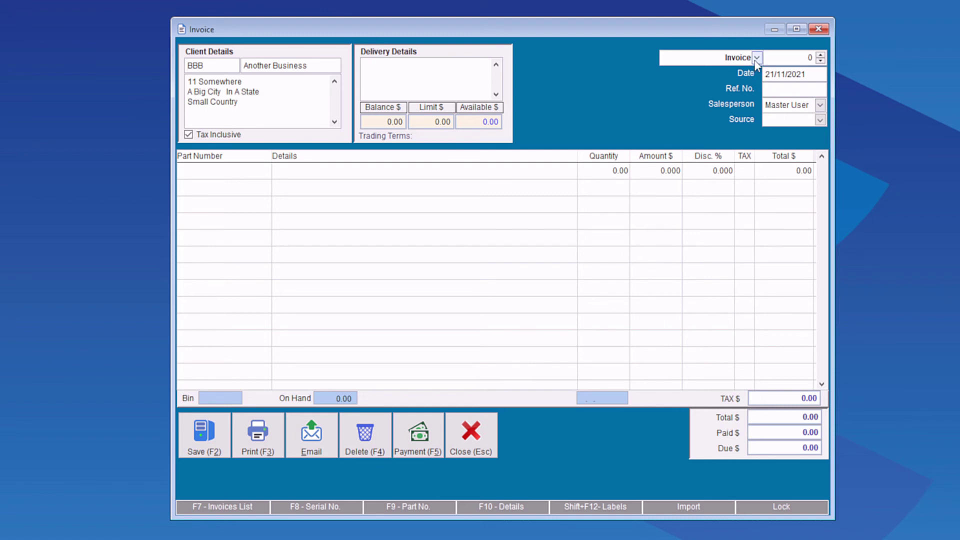
pyautogui.click(757, 58)
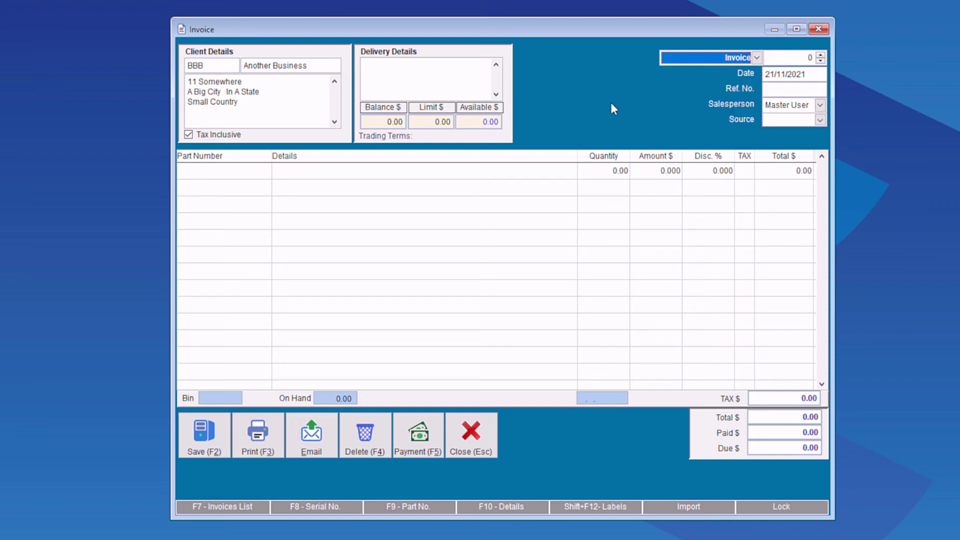
pyautogui.moveTo(248, 486)
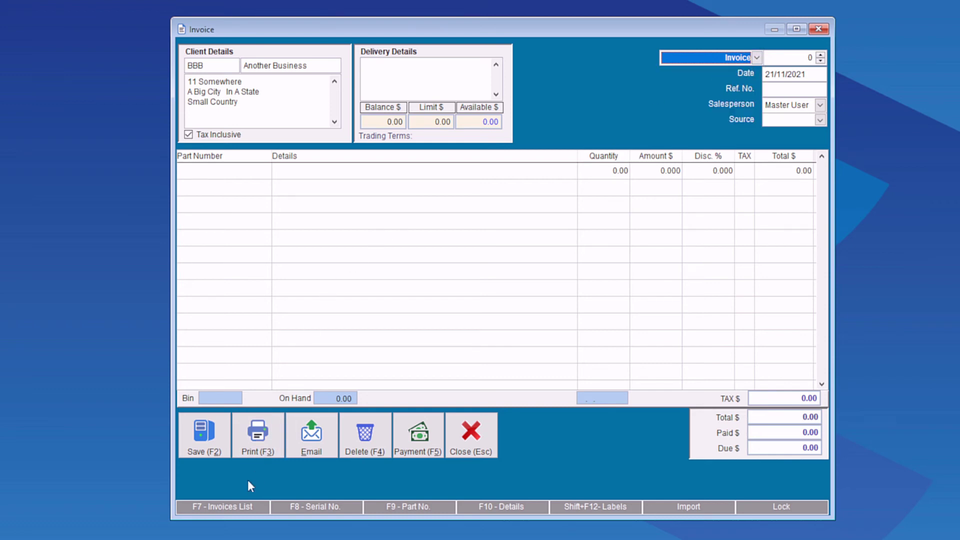
pyautogui.moveTo(231, 510)
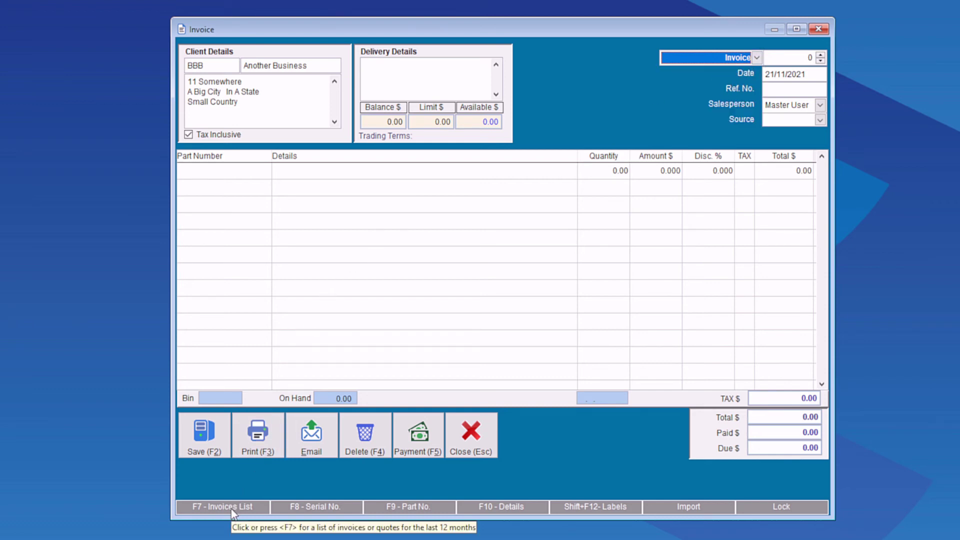
# In F7 Invoices List, extend Days to 5 and tick invoice #3 for emailing.
pyautogui.click(221, 506)
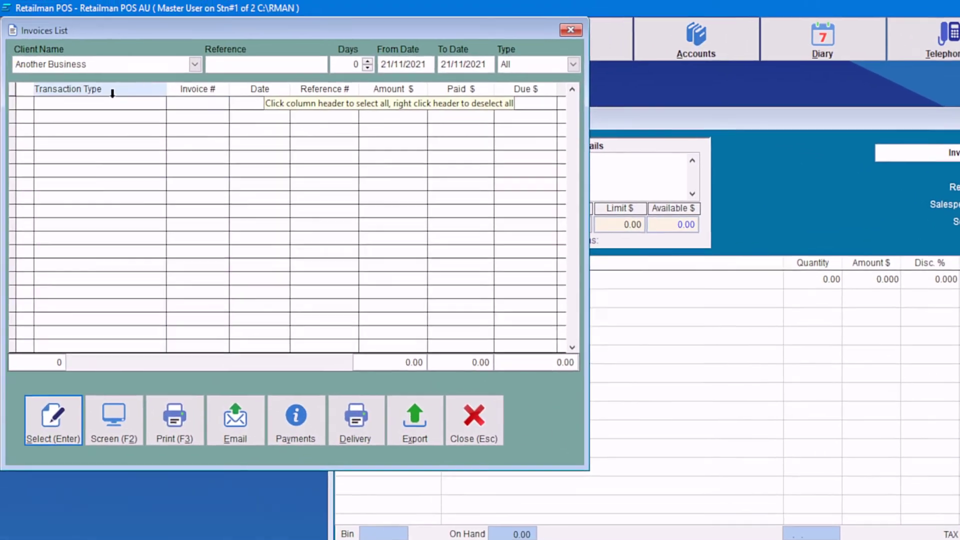
pyautogui.click(368, 61)
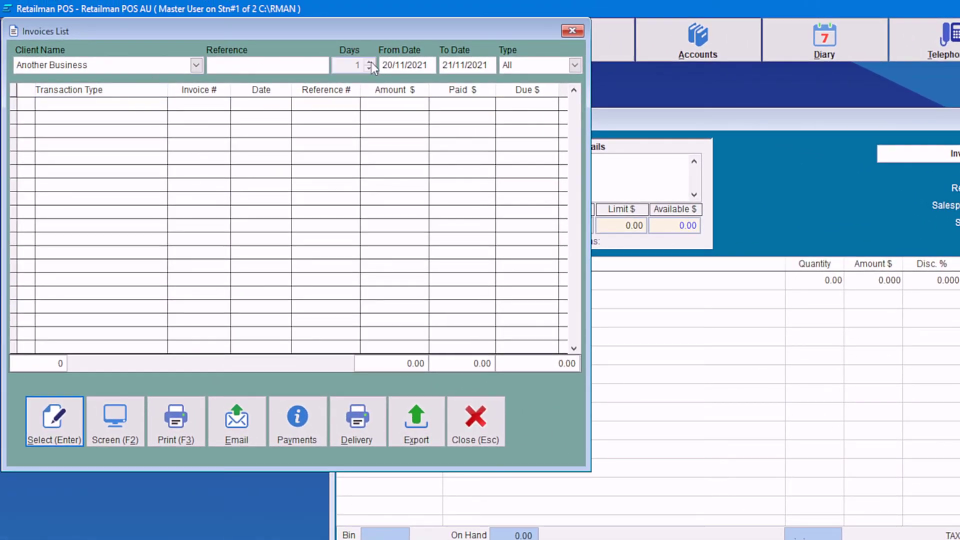
pyautogui.click(370, 62)
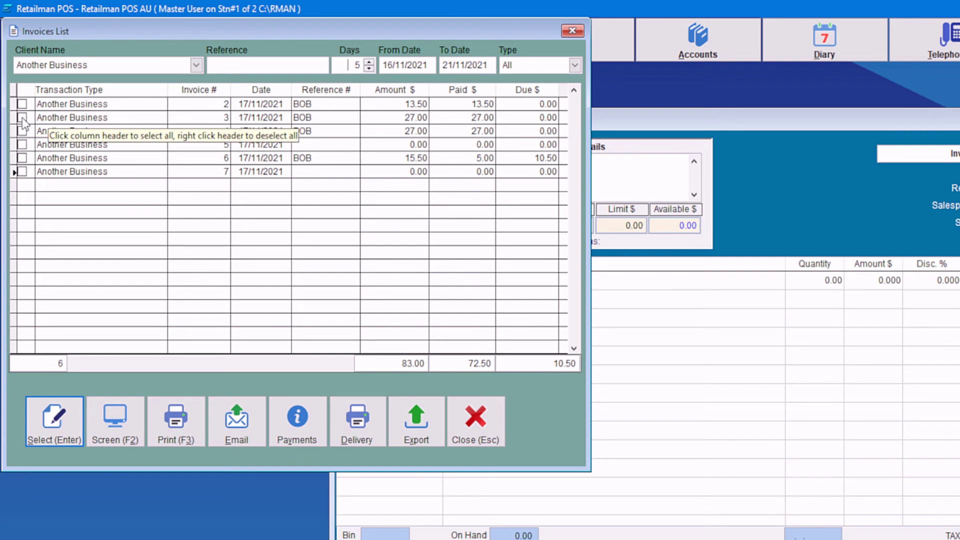
pyautogui.moveTo(309, 188)
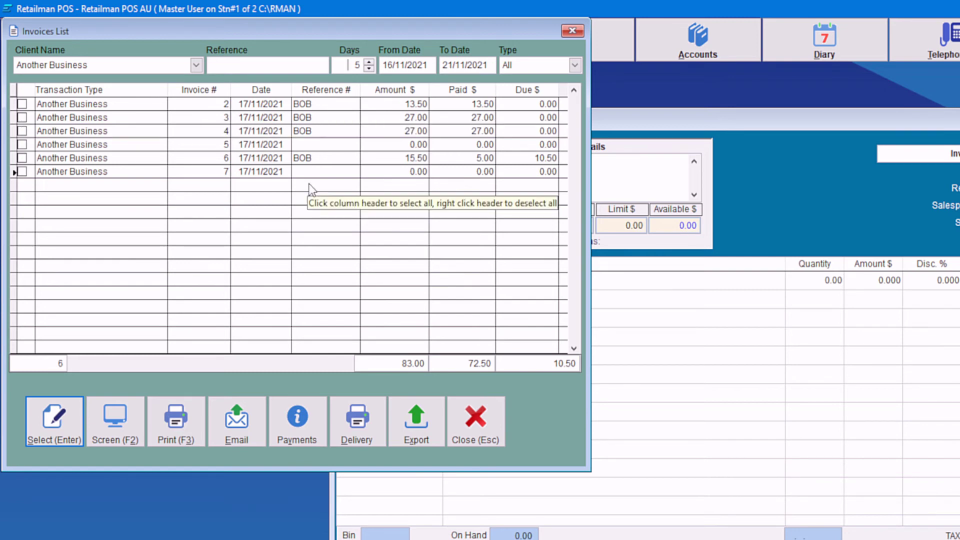
pyautogui.moveTo(262, 312)
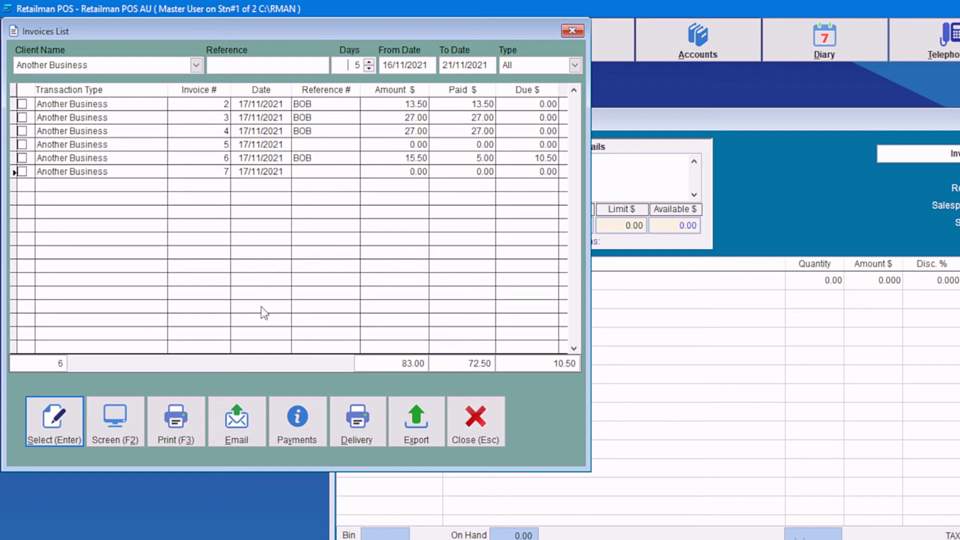
pyautogui.click(22, 118)
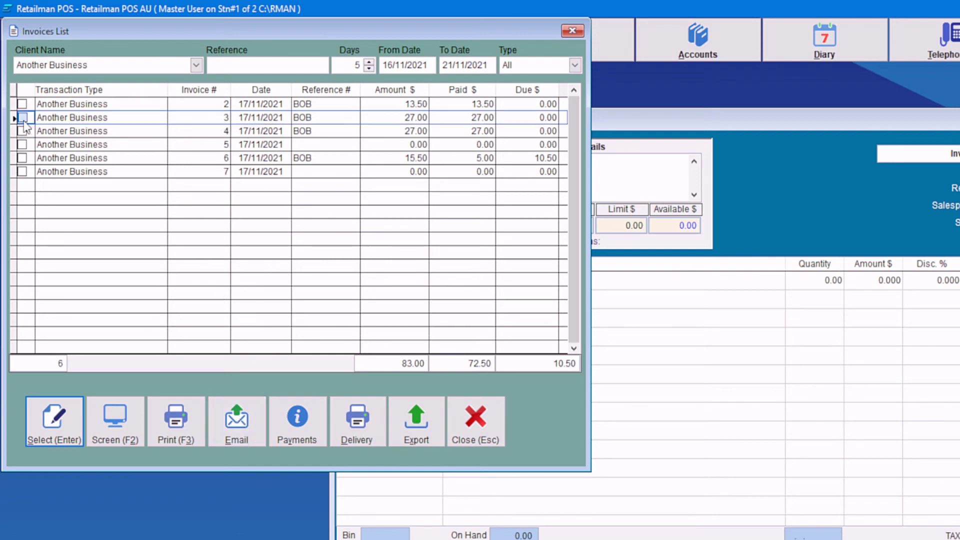
pyautogui.click(22, 117)
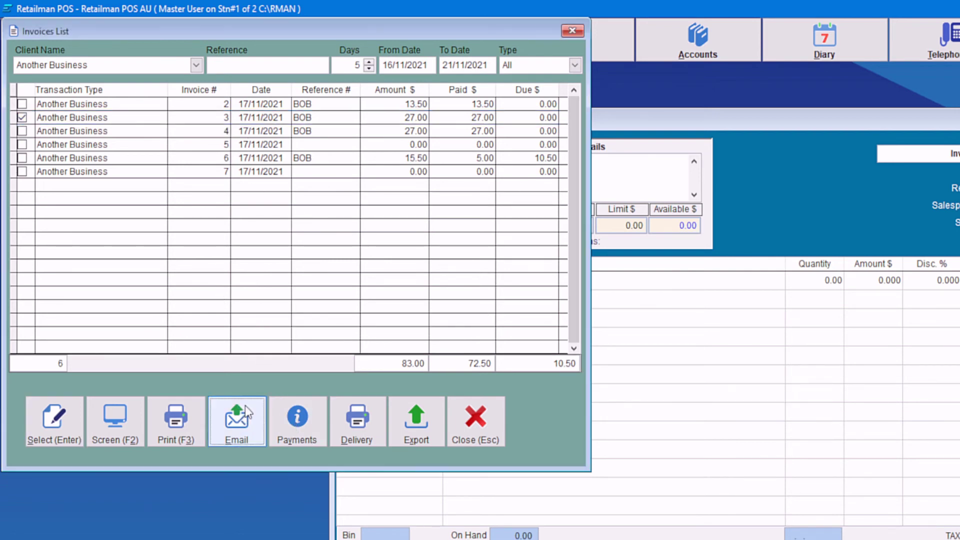
pyautogui.click(236, 420)
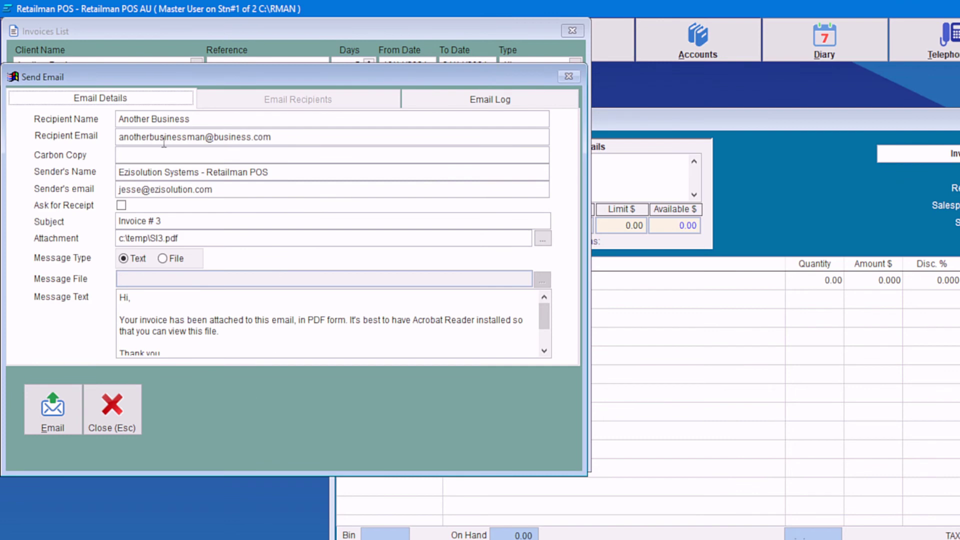
pyautogui.moveTo(151, 152)
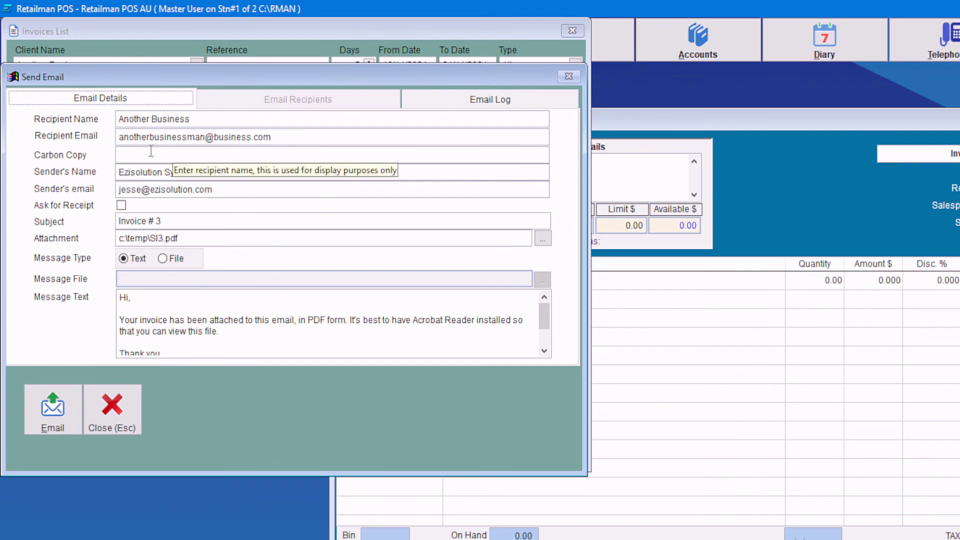
pyautogui.moveTo(165, 185)
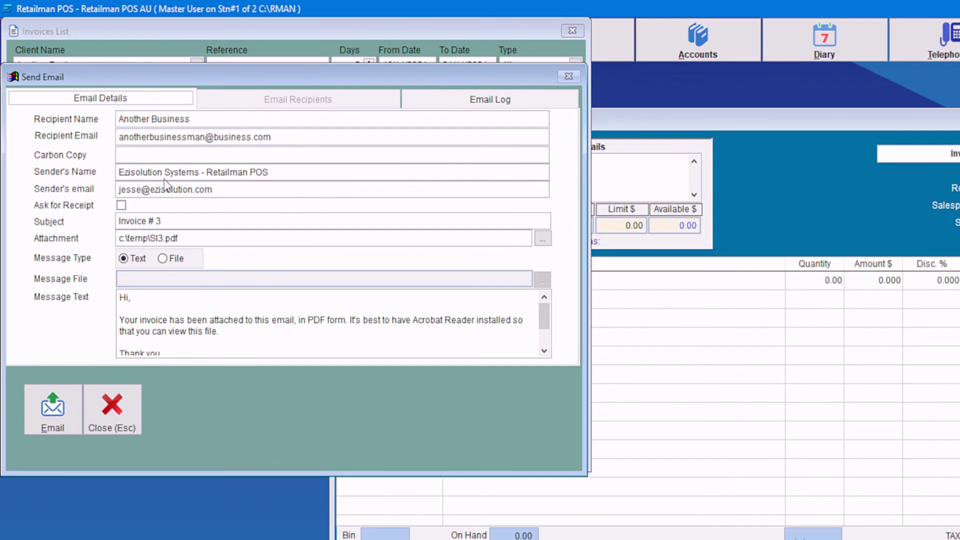
pyautogui.moveTo(113, 248)
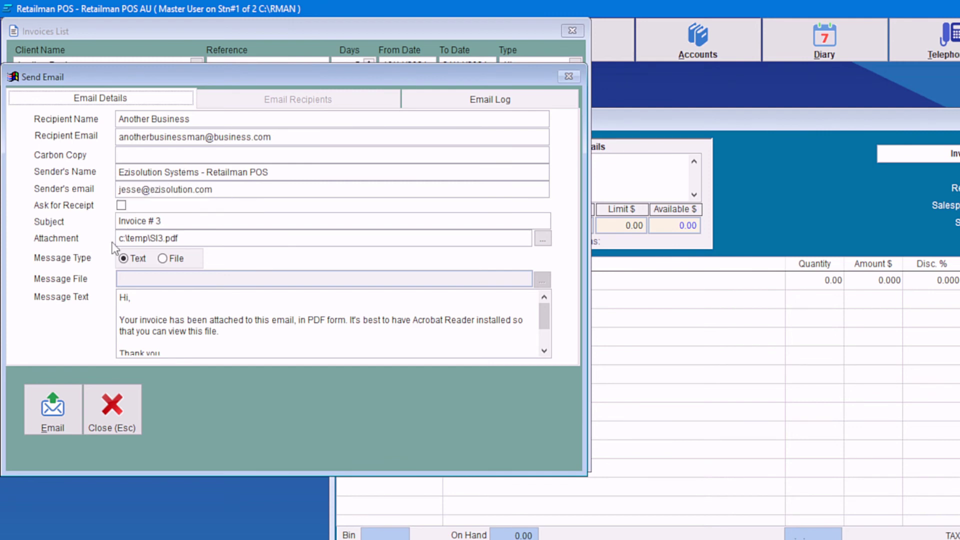
pyautogui.moveTo(451, 261)
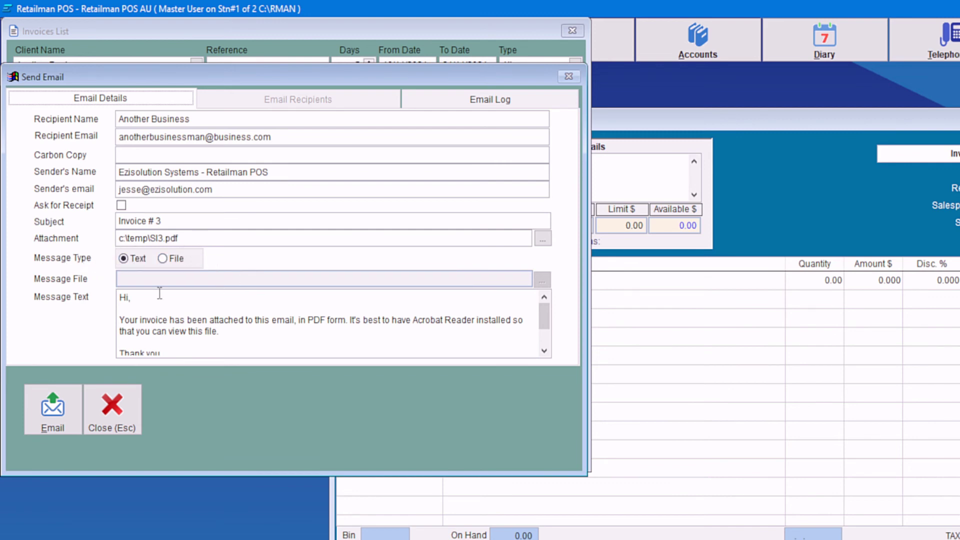
pyautogui.moveTo(129, 318)
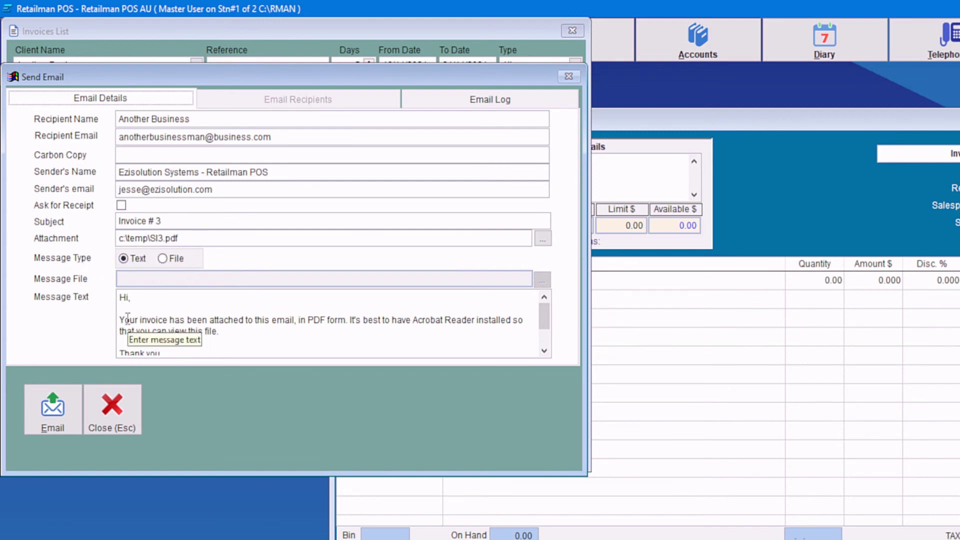
pyautogui.moveTo(291, 450)
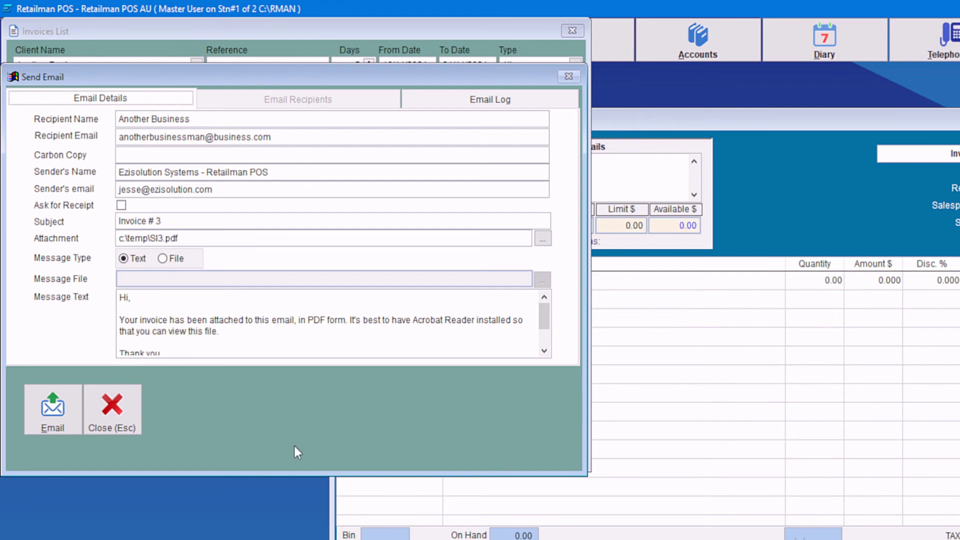
pyautogui.click(288, 137)
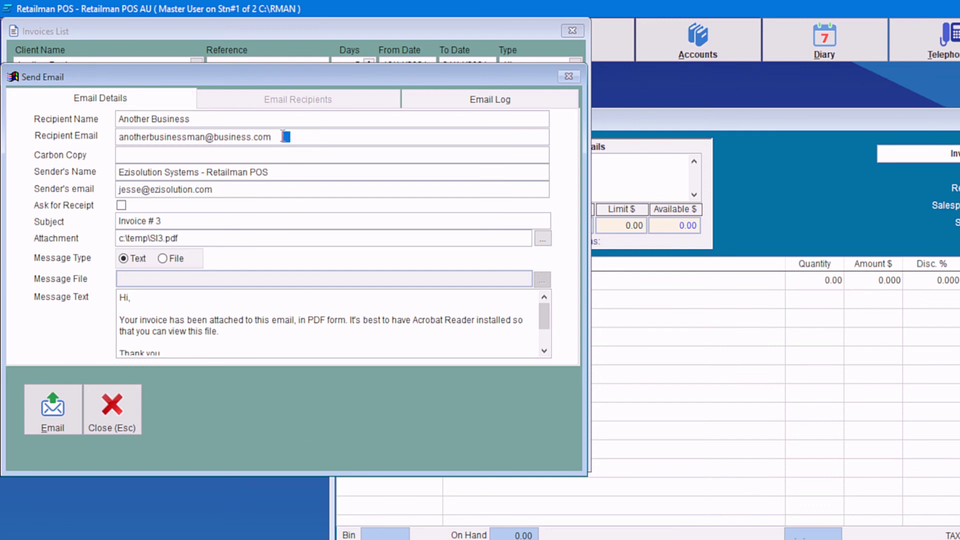
# Replace the recipient with the sender's own .com address, email Invoice 3, confirm success and close.
pyautogui.tripleClick(196, 137)
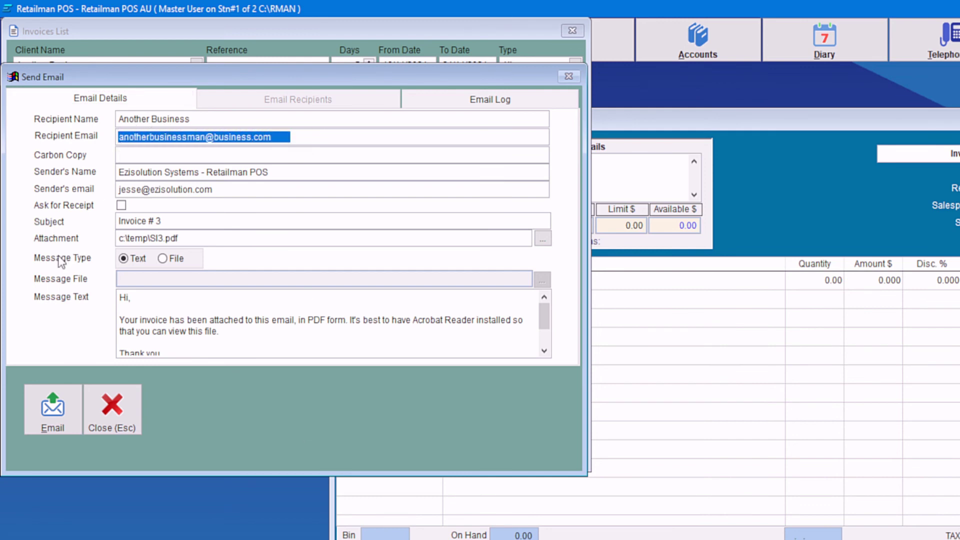
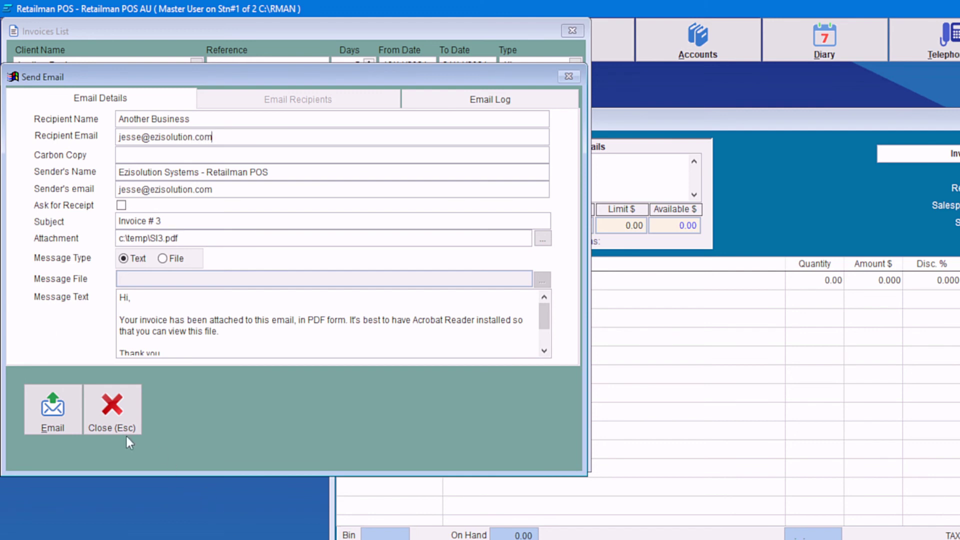
pyautogui.moveTo(53, 407)
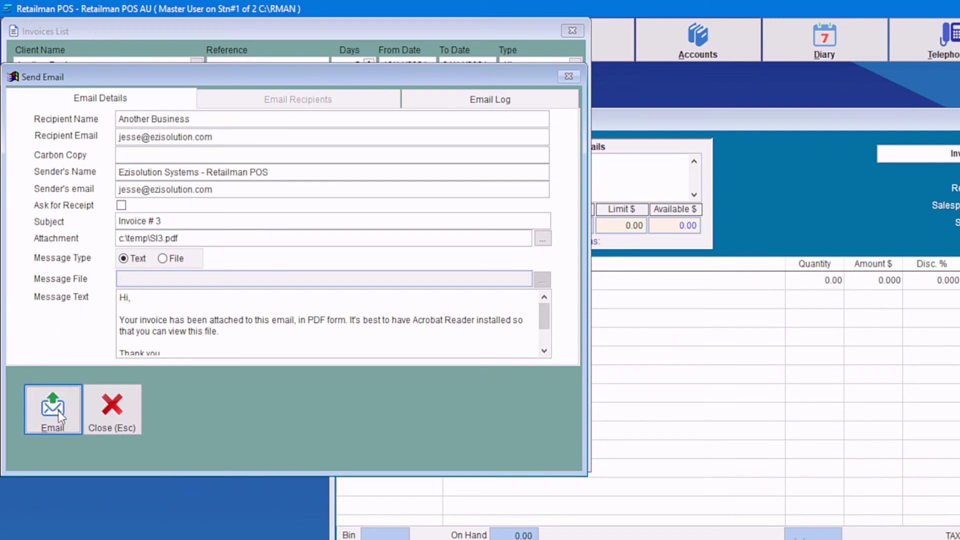
pyautogui.click(53, 409)
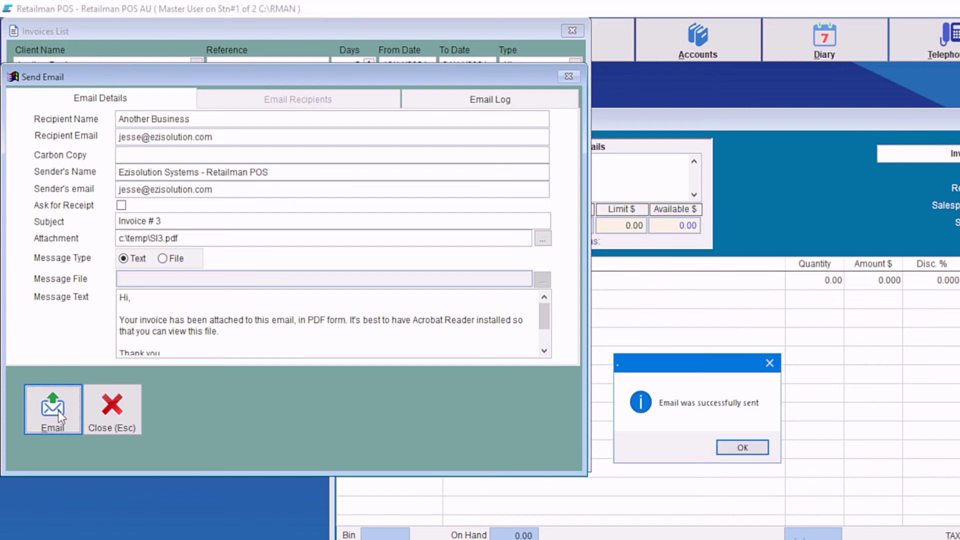
pyautogui.click(741, 448)
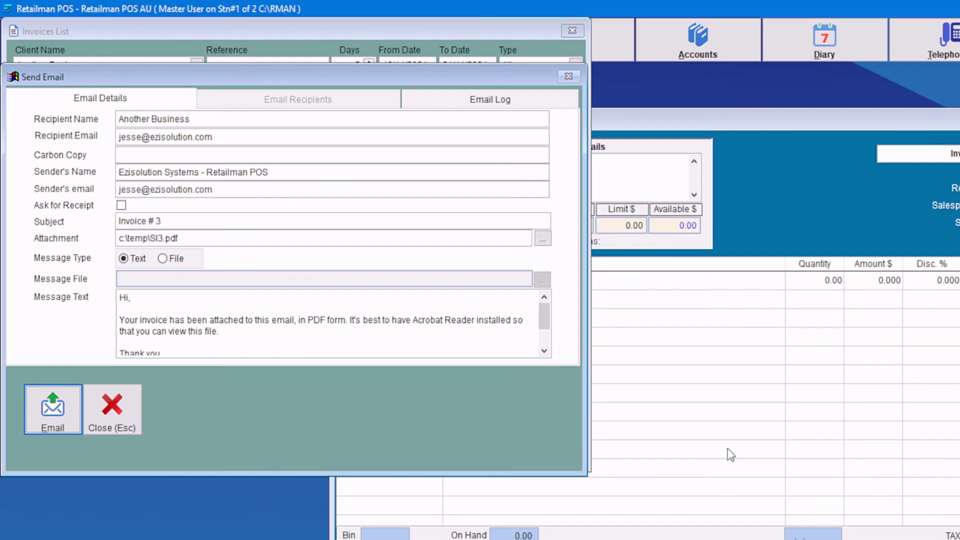
pyautogui.click(112, 409)
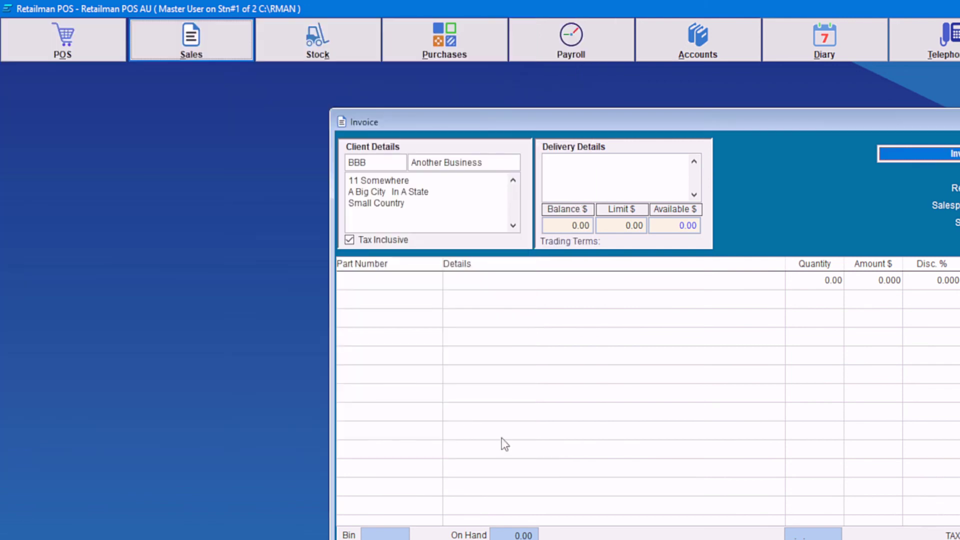
# Close the invoice, enter Purchases and close the Suppliers List to reach the Purchase Menu.
pyautogui.click(171, 35)
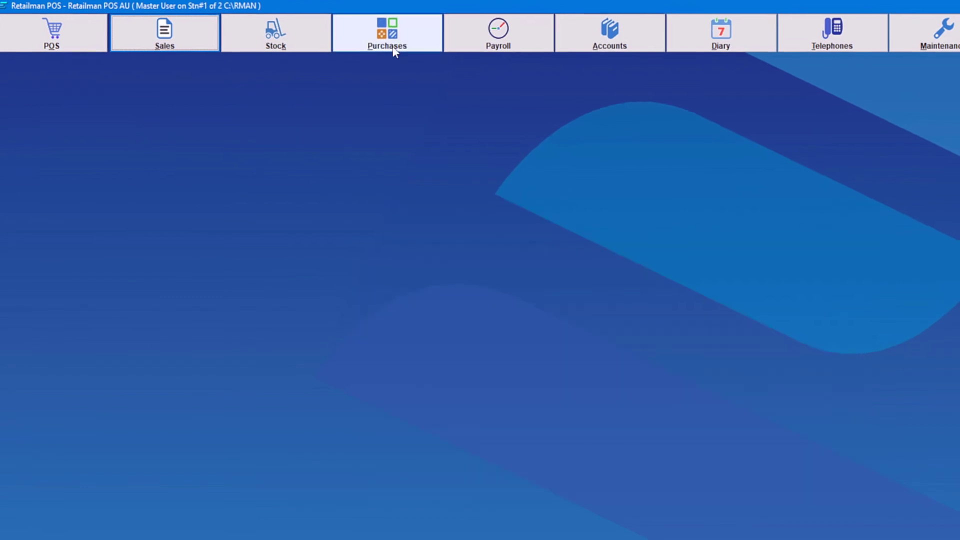
pyautogui.click(386, 32)
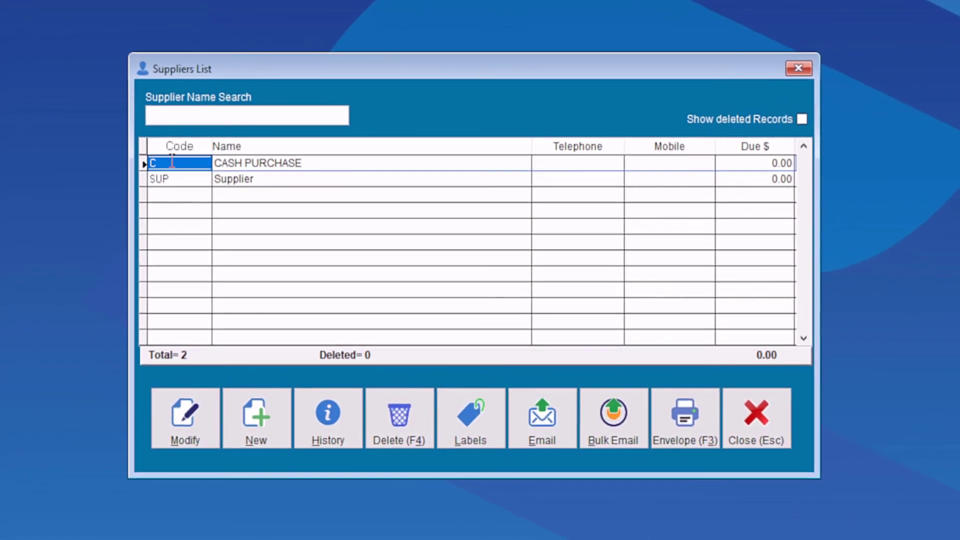
pyautogui.moveTo(757, 417)
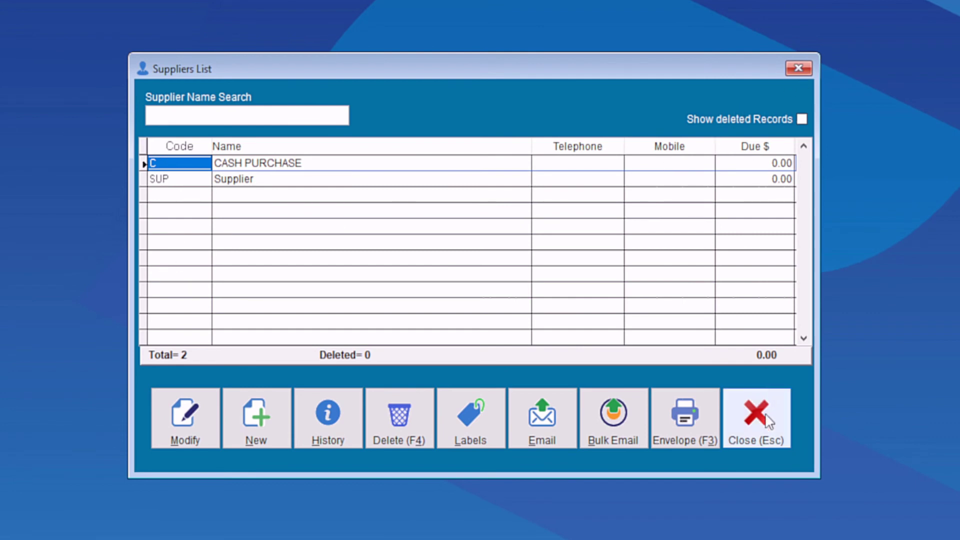
pyautogui.click(755, 418)
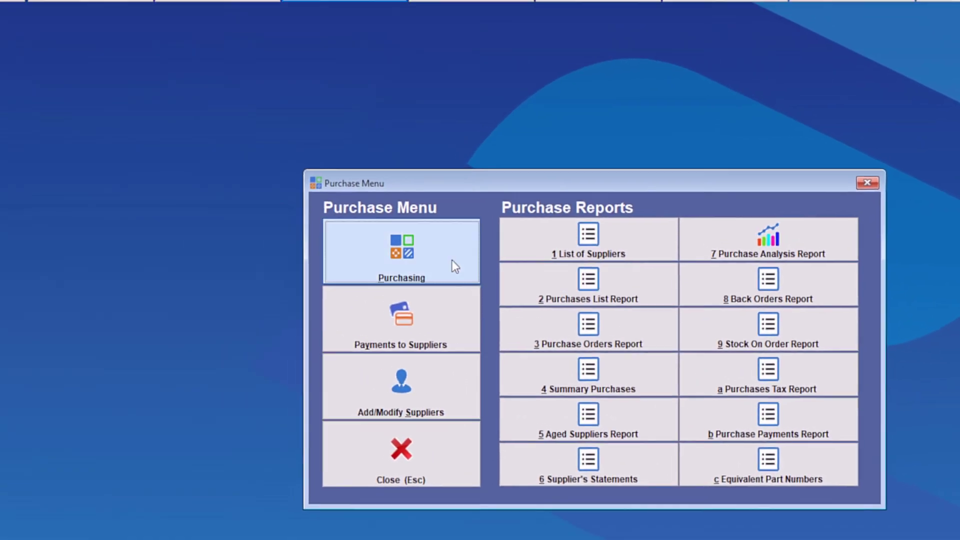
# Start a new purchase with CASH PURCHASE selected as the supplier.
pyautogui.click(400, 253)
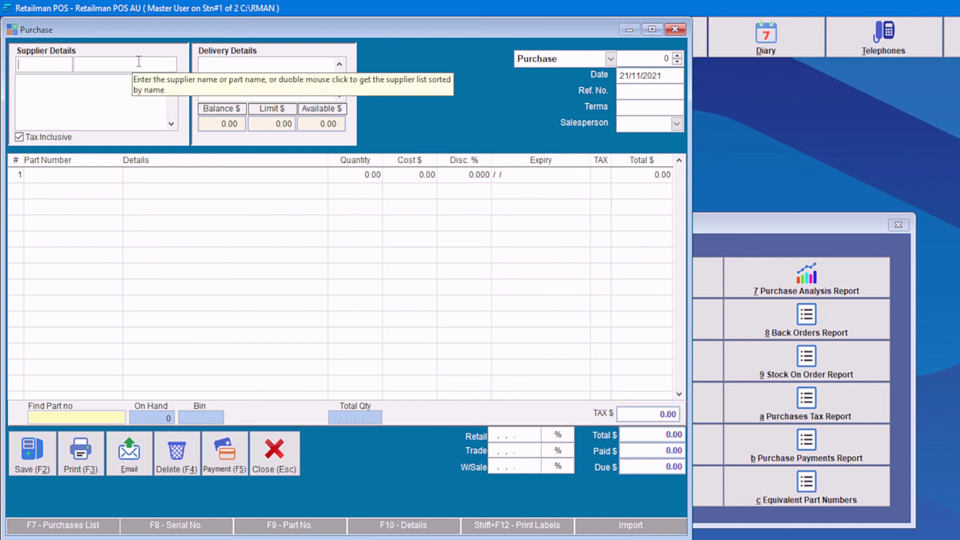
pyautogui.doubleClick(43, 64)
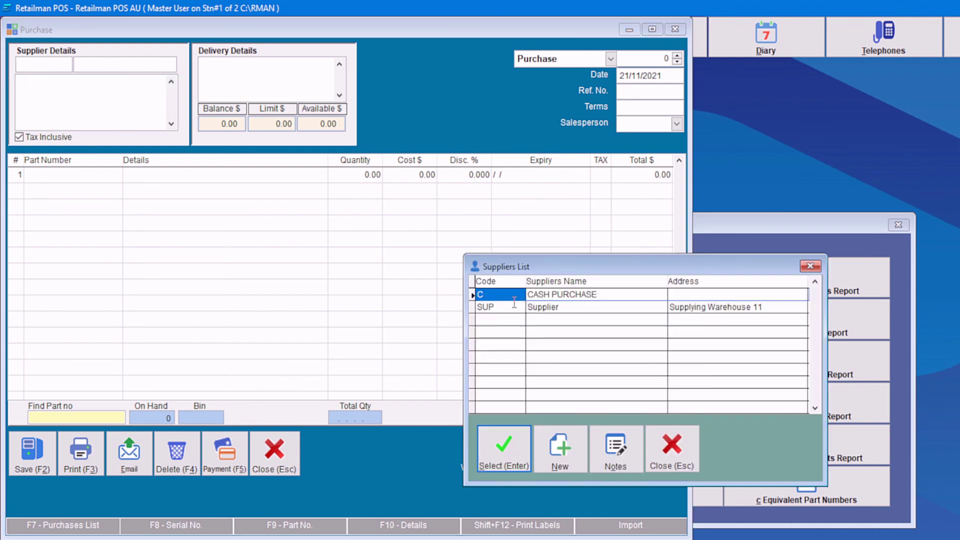
pyautogui.click(503, 443)
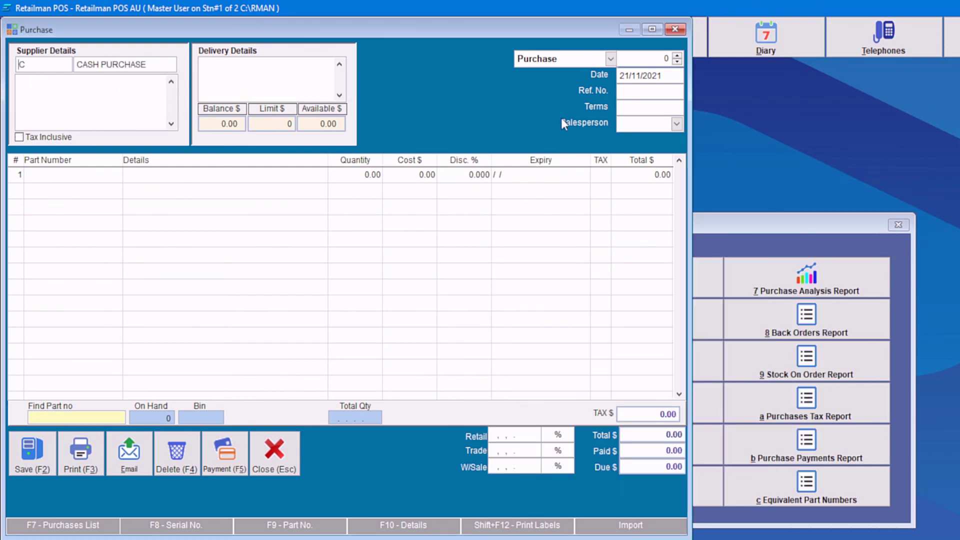
# Keep the transaction type as Purchase and view the supplier's Purchases List via F7.
pyautogui.click(610, 58)
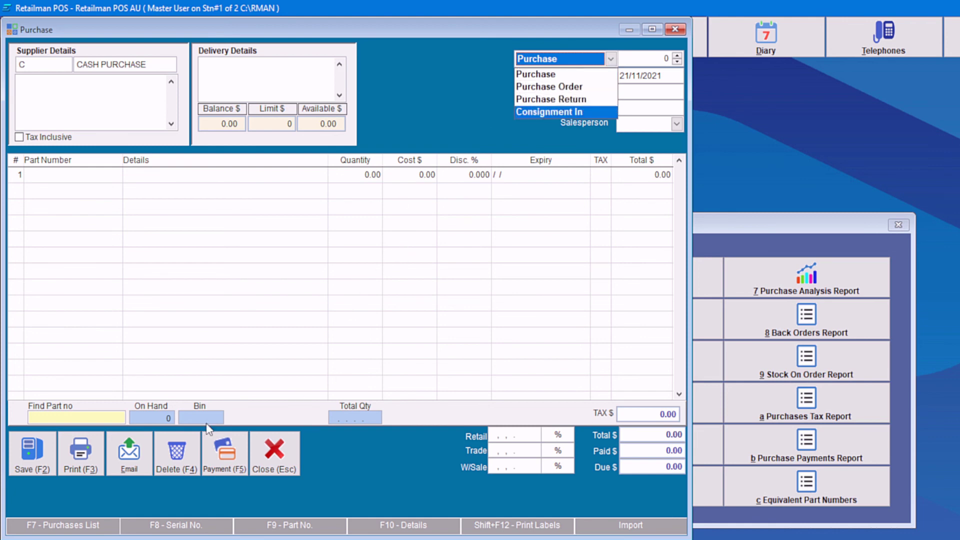
pyautogui.click(559, 58)
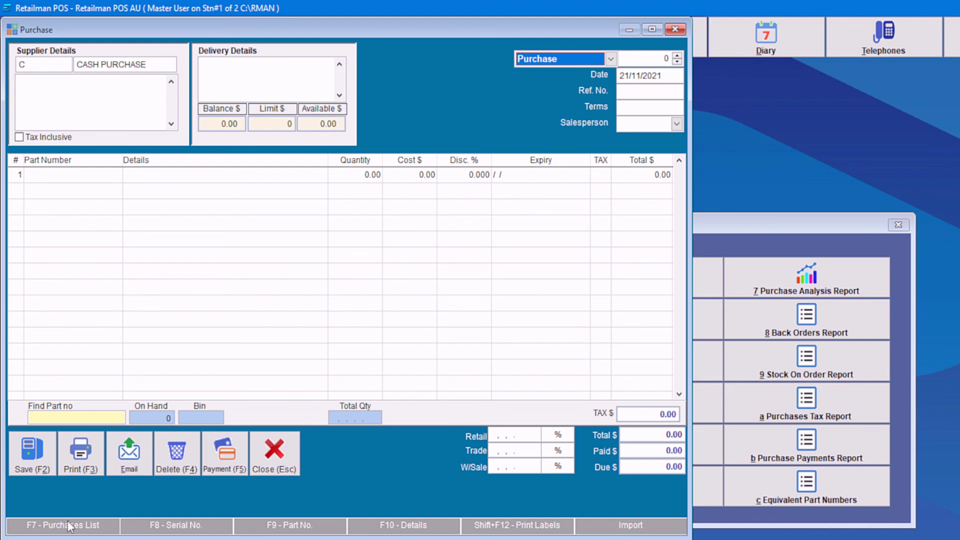
pyautogui.click(62, 525)
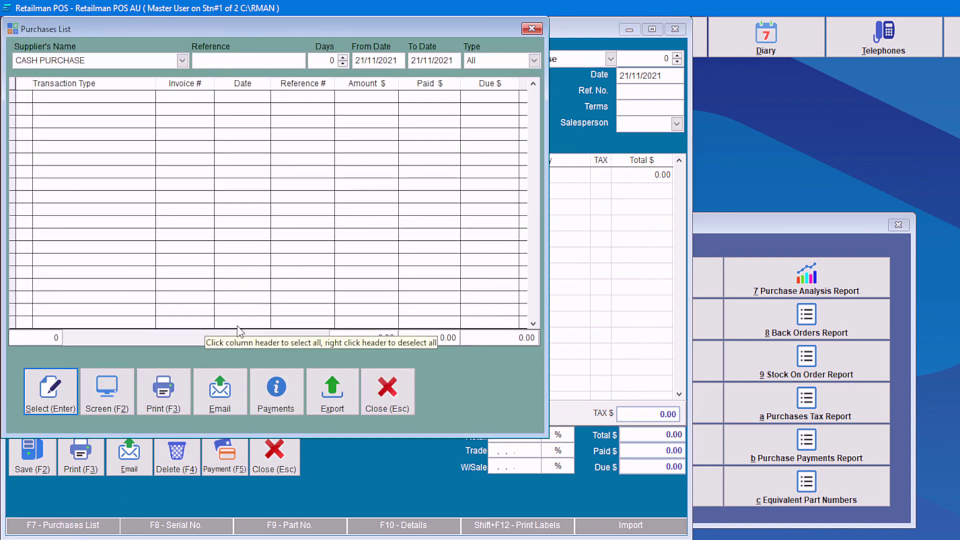